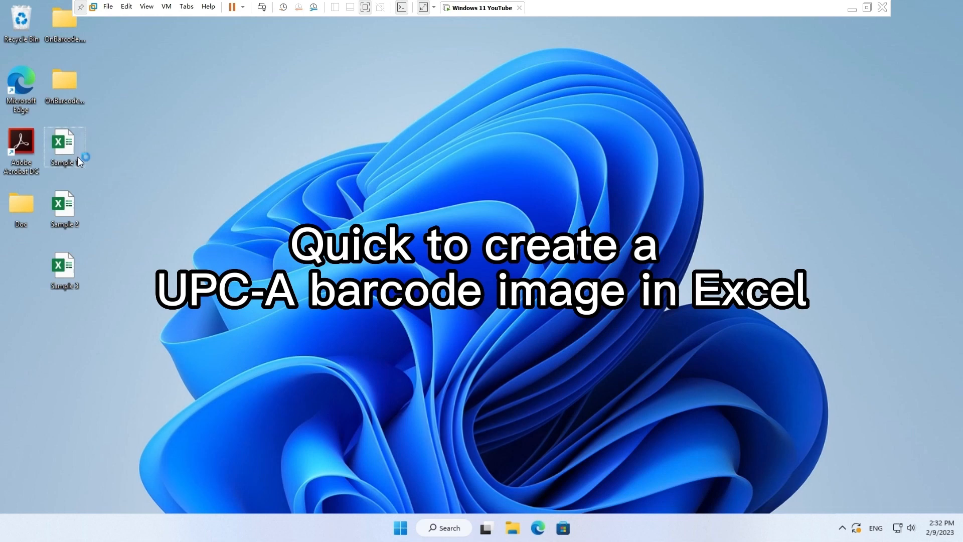
Step: Open the Sample 1 workbook and bring up the OnBarcode Create Barcode settings pane
double_click(65, 143)
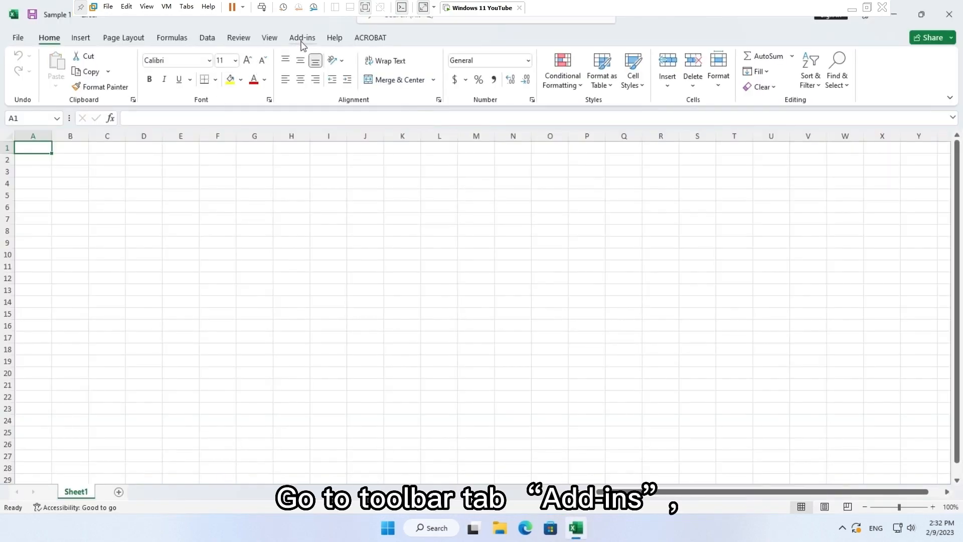
left_click(302, 37)
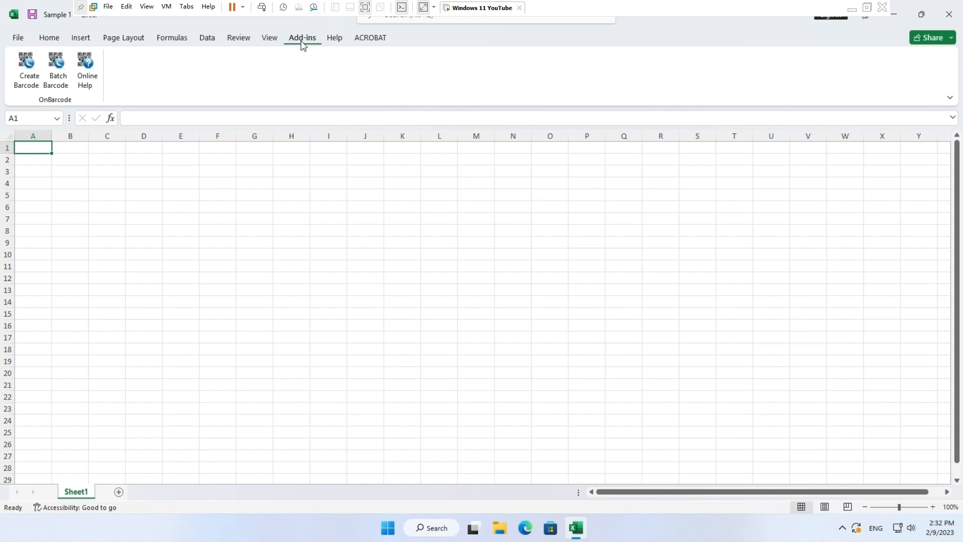
left_click(26, 67)
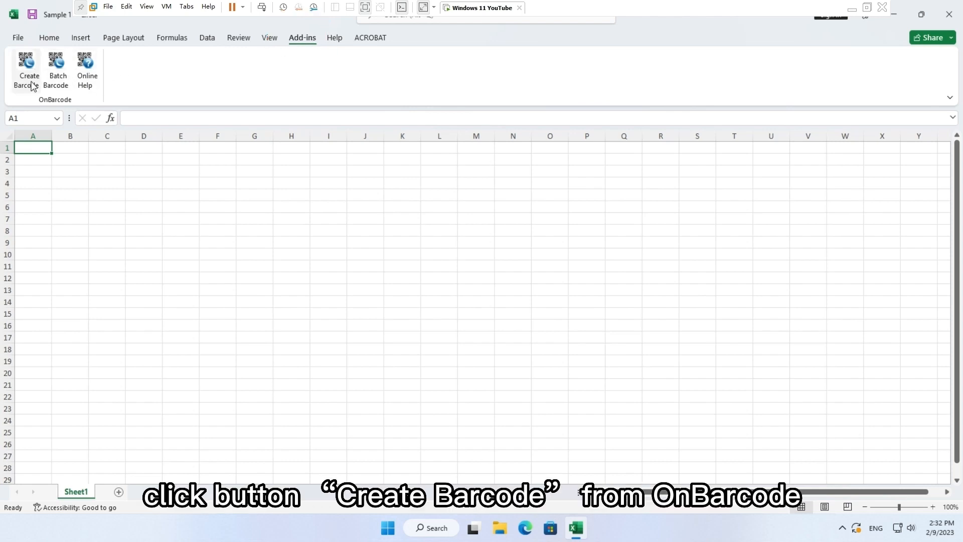
left_click(28, 67)
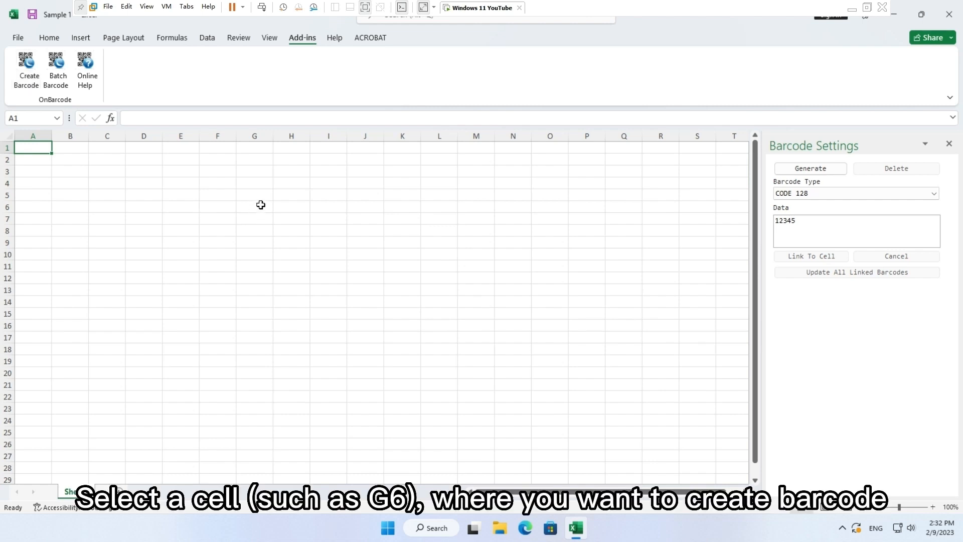
left_click(254, 207)
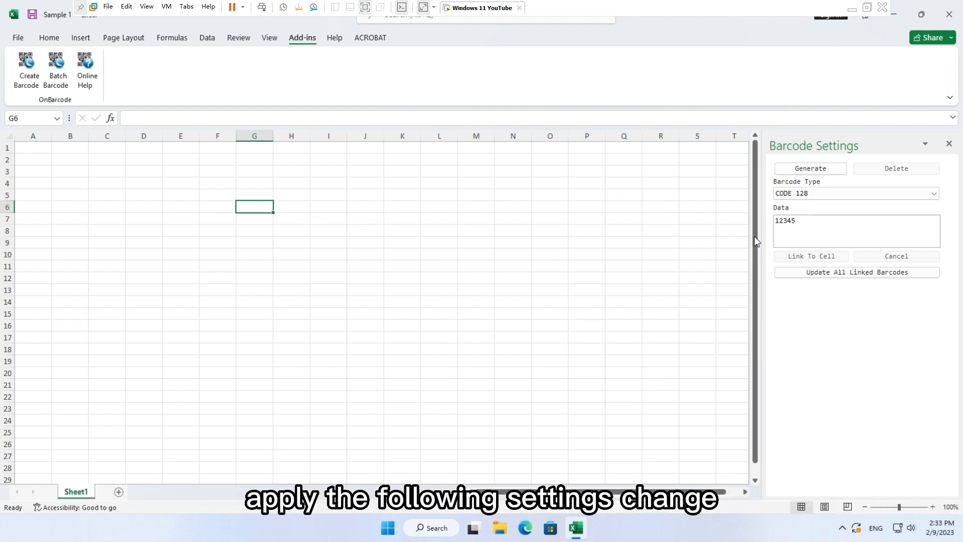
double_click(784, 221)
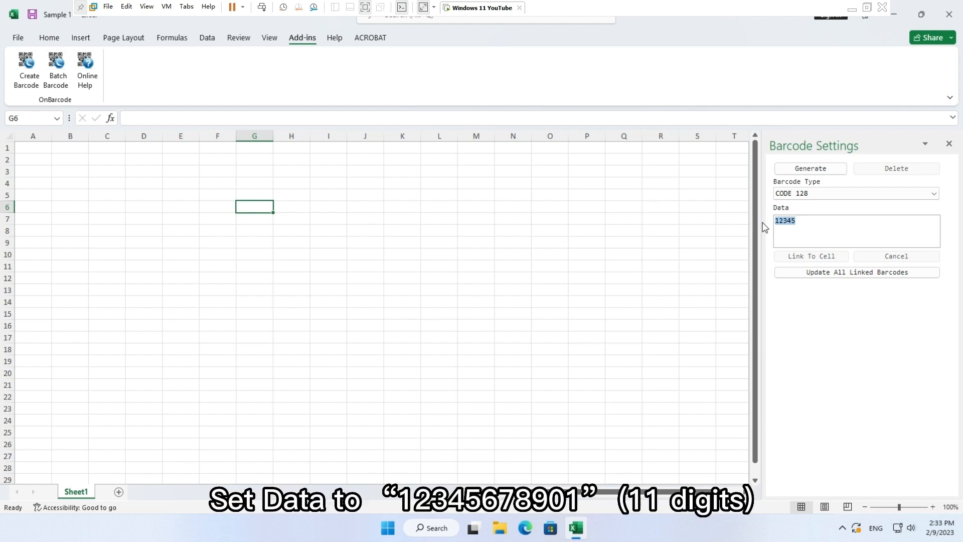
type("123")
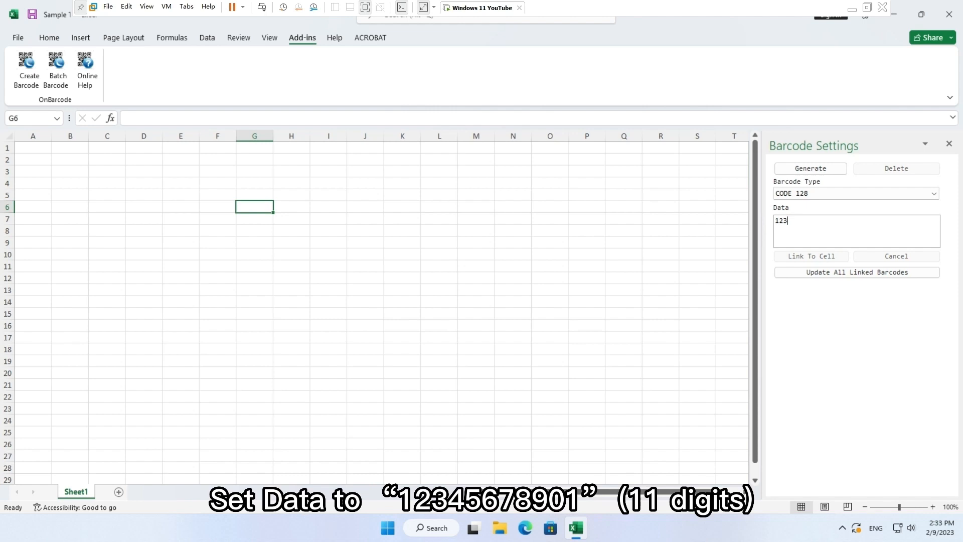
type("456")
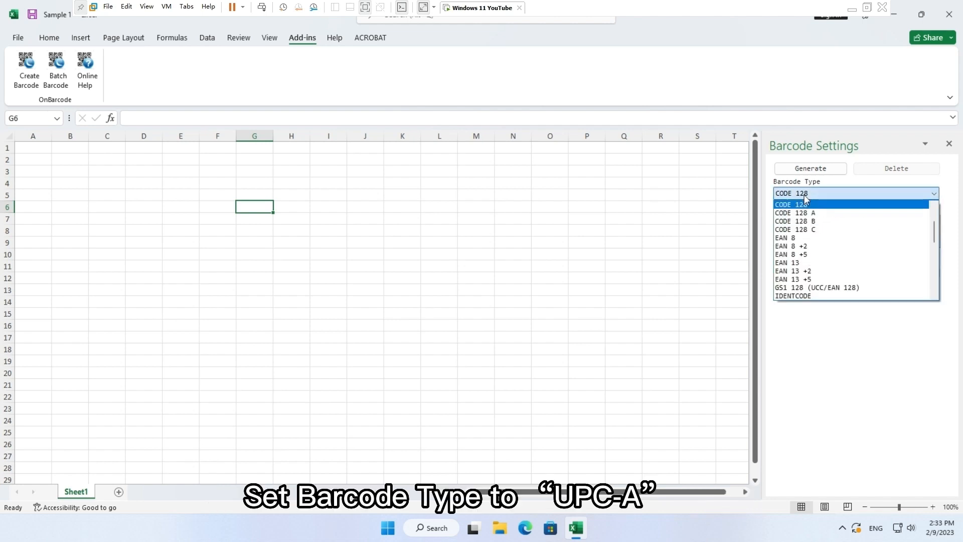
Step: Set the barcode type to UPC-A and generate the barcode at G6
scroll("down", 3)
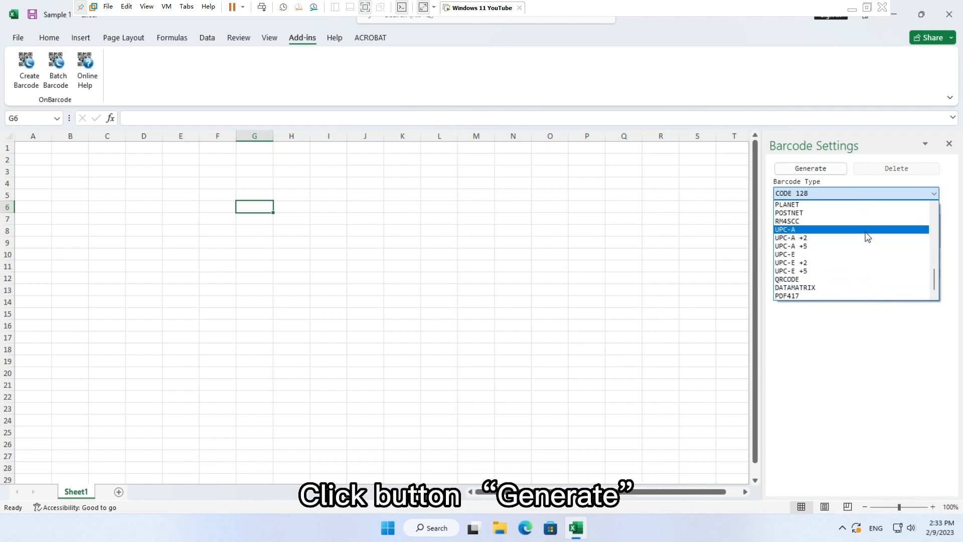
left_click(785, 229)
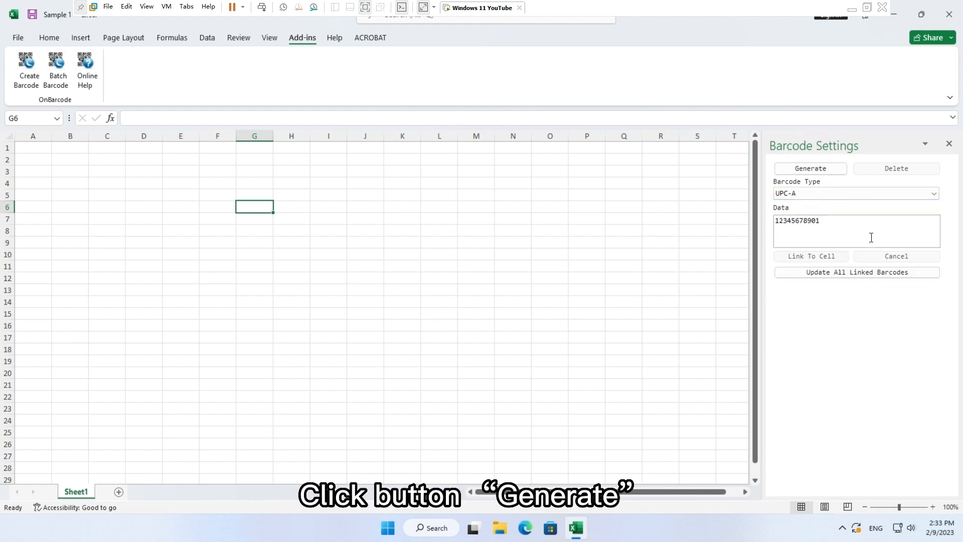
left_click(811, 169)
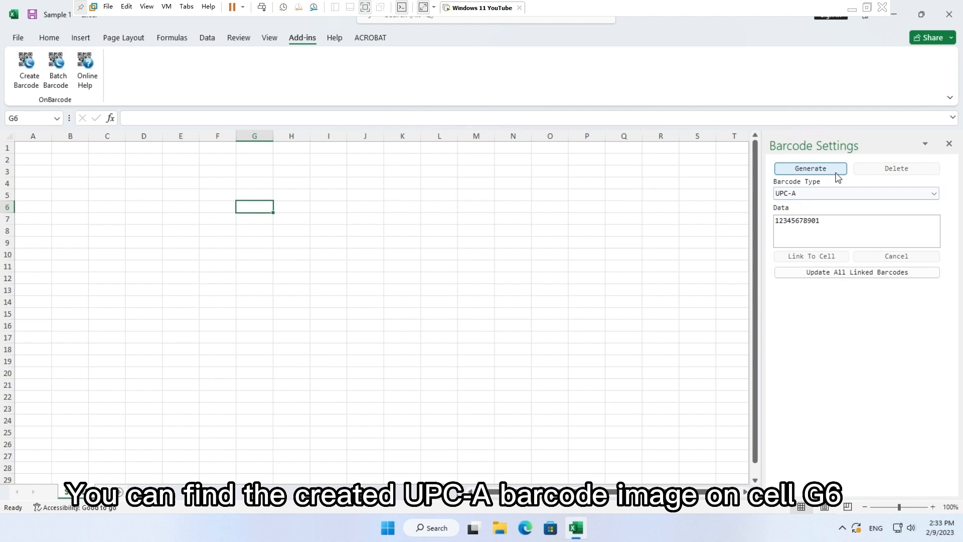
left_click(811, 167)
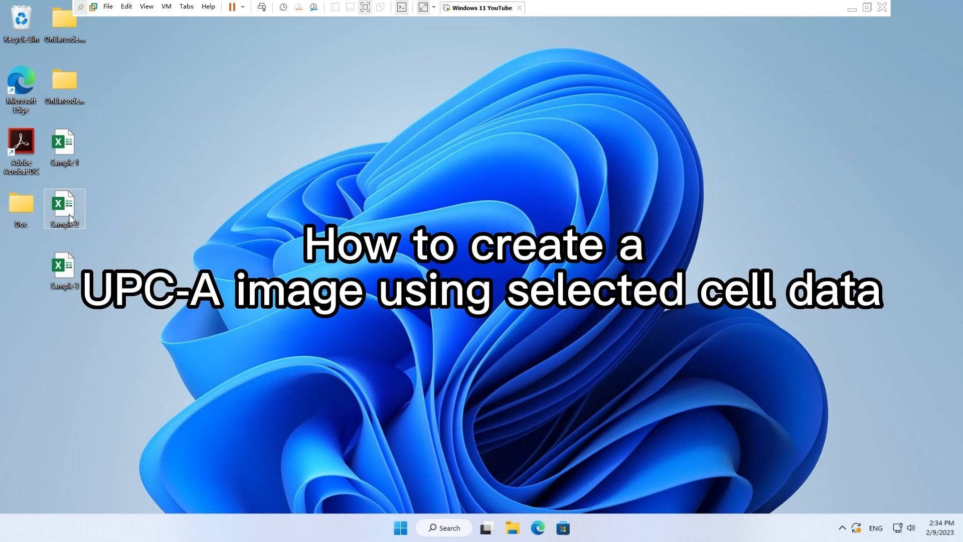
Step: Open Sample 2 and generate a UPC-A barcode with the default data beside C4
double_click(64, 205)
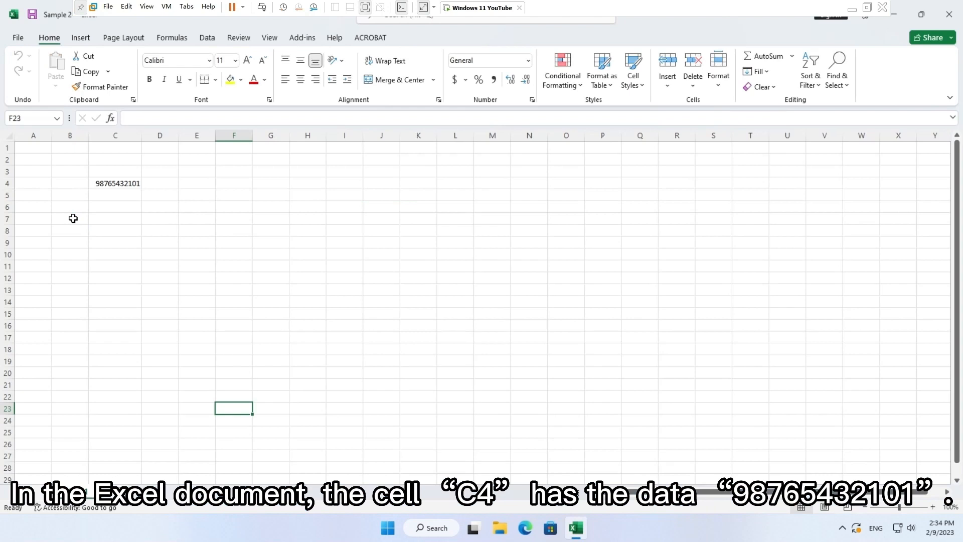
mouse_move(327, 203)
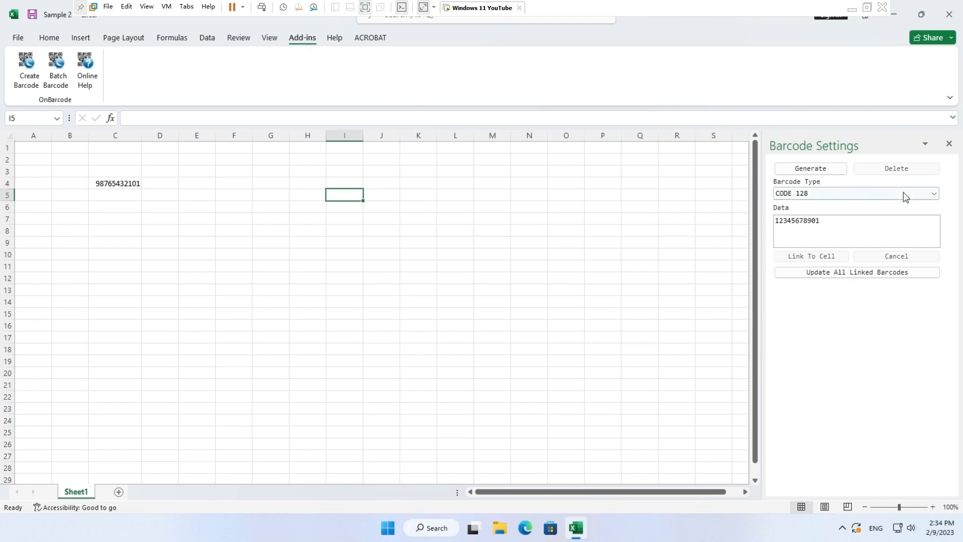
left_click(853, 193)
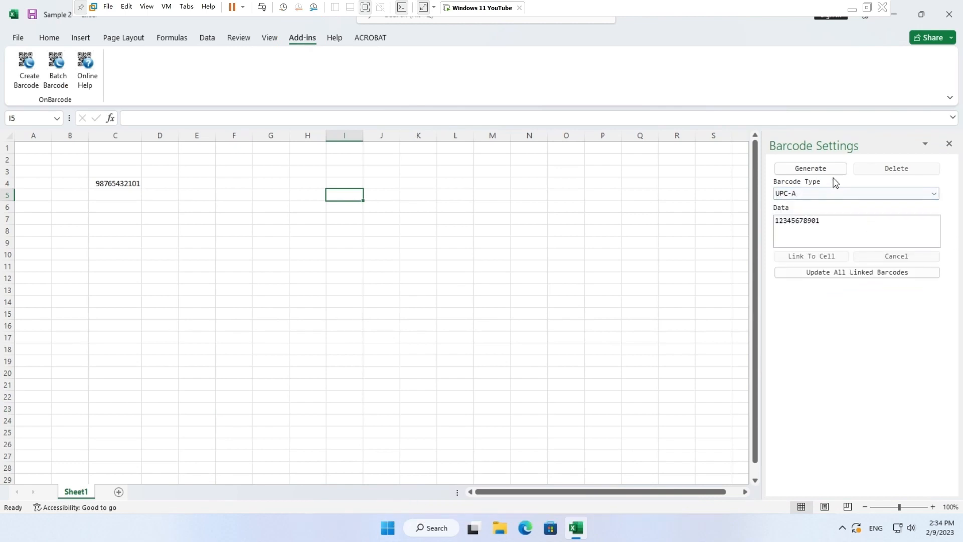
left_click(811, 169)
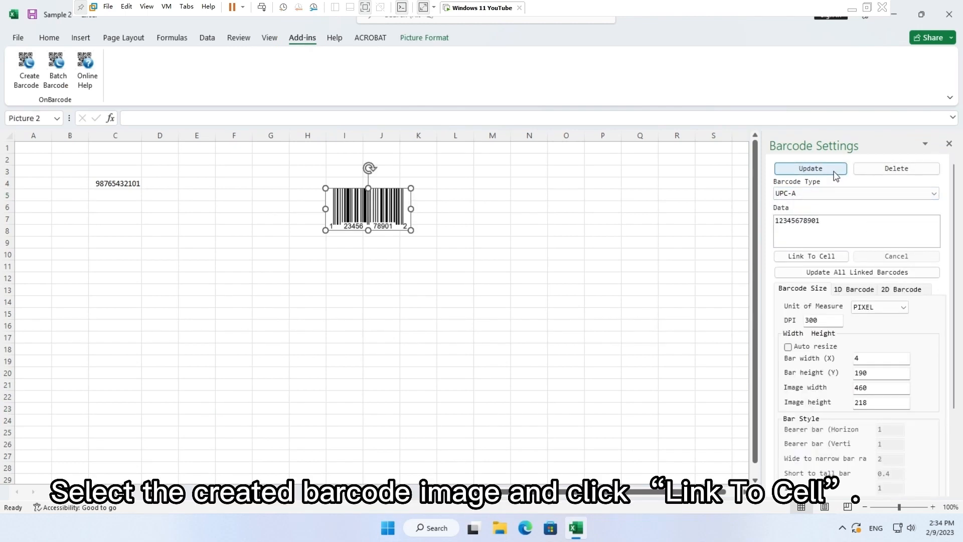
Step: Link the barcode to cell C4 so it encodes that cell's number
left_click(810, 168)
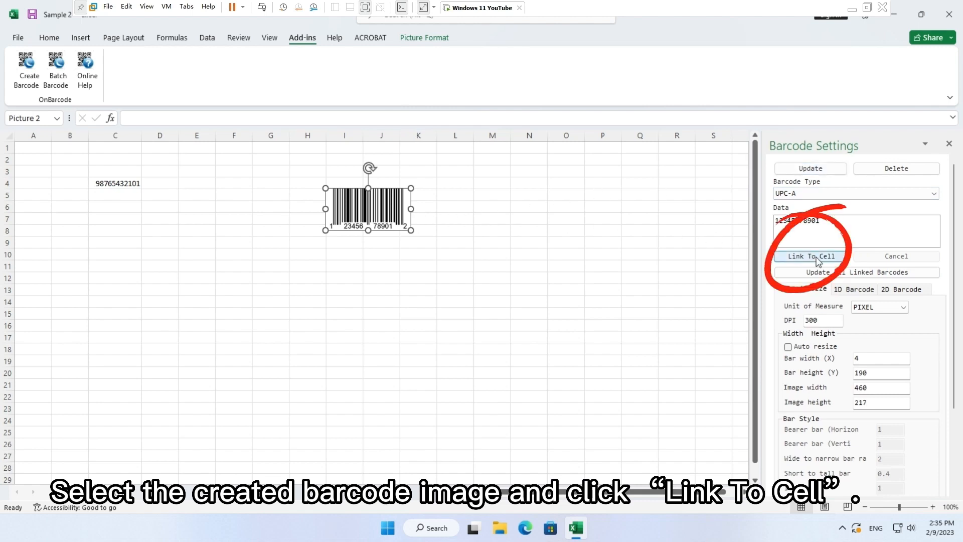
left_click(810, 256)
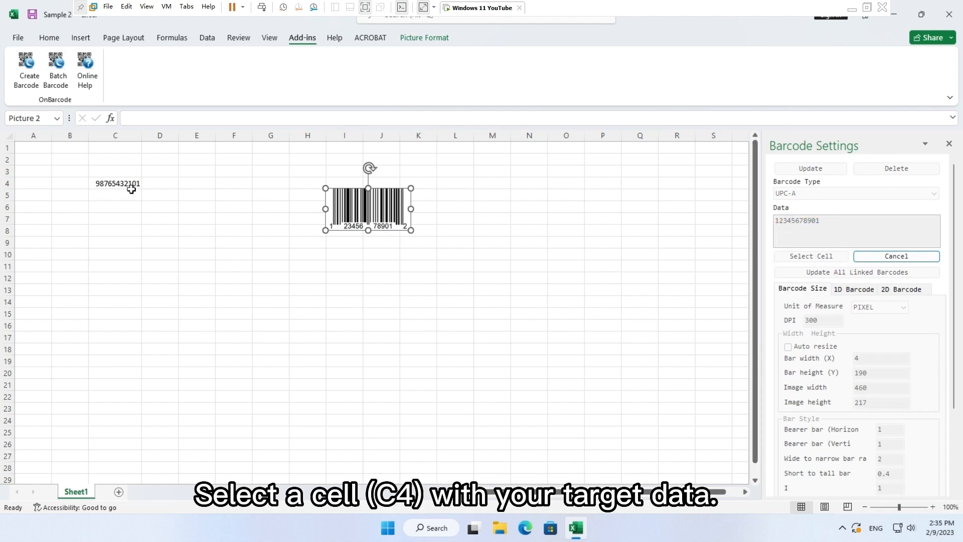
left_click(115, 183)
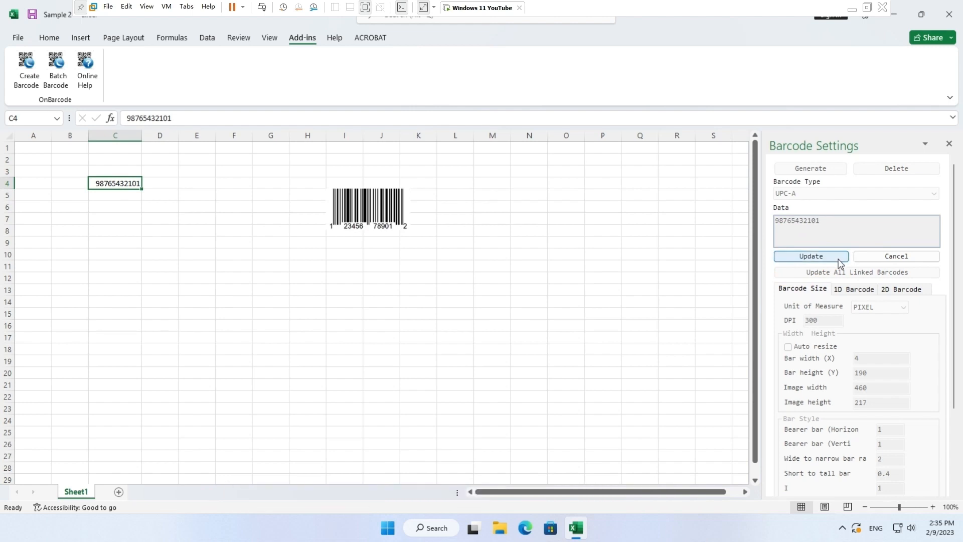
left_click(809, 256)
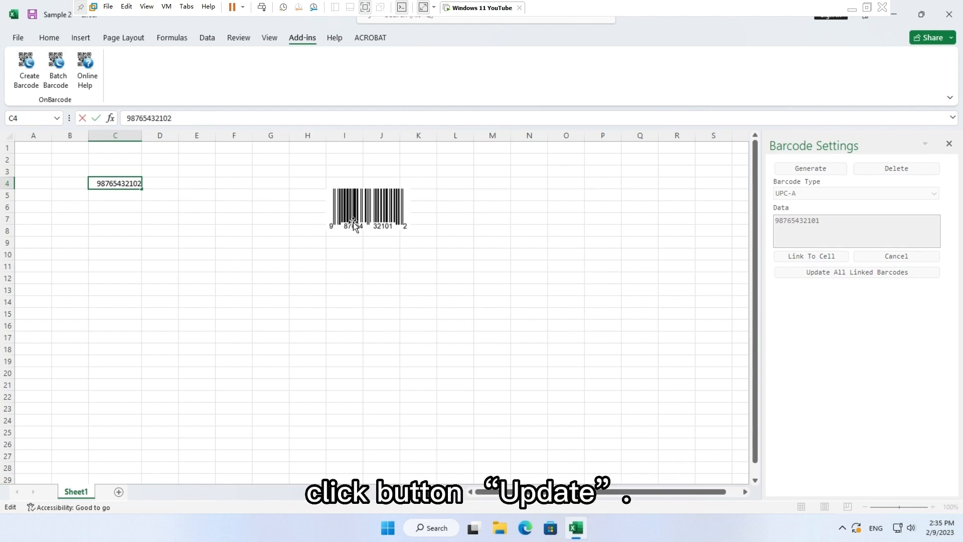
left_click(809, 168)
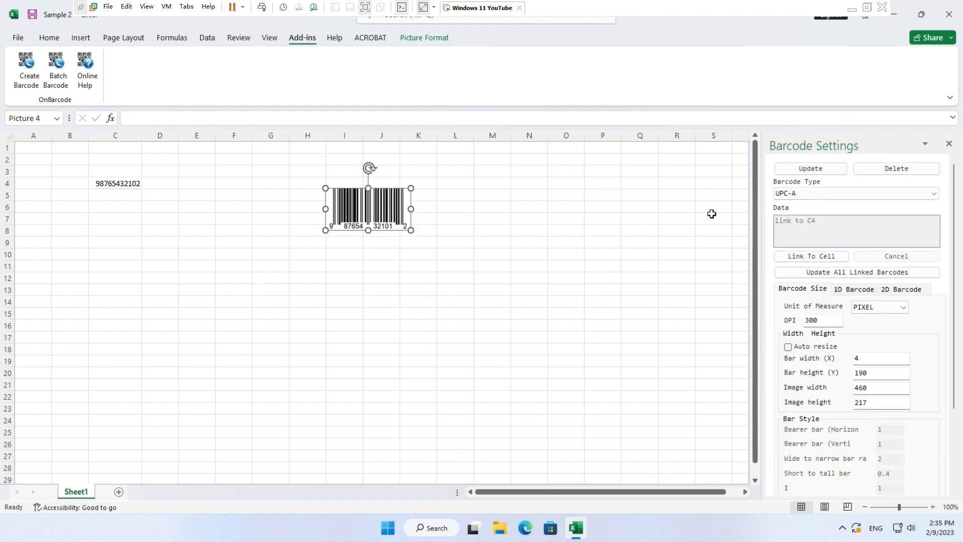
left_click(809, 169)
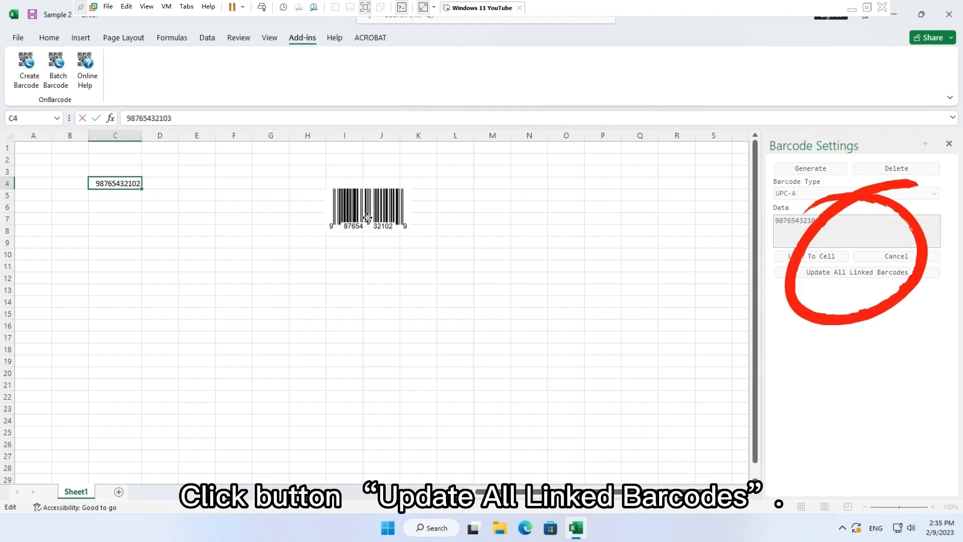
left_click(856, 272)
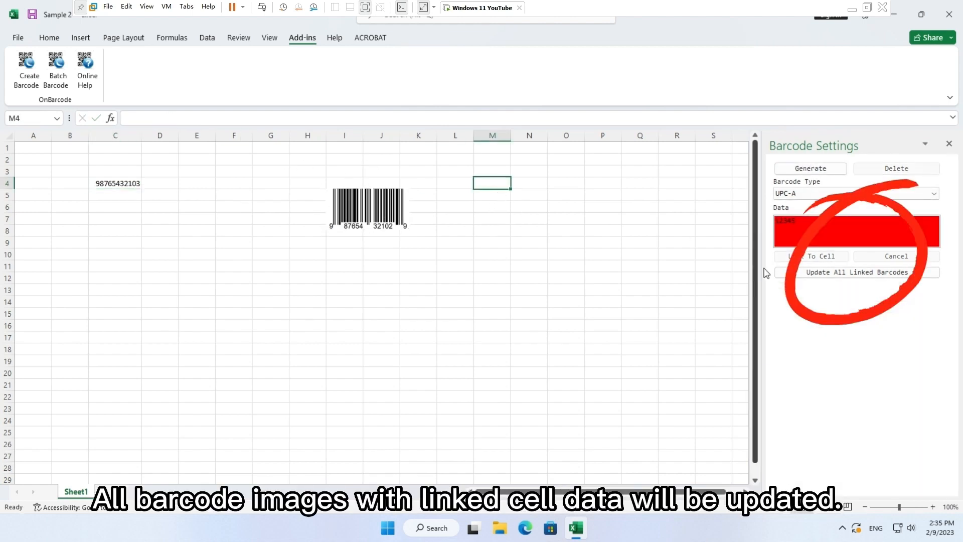
left_click(855, 272)
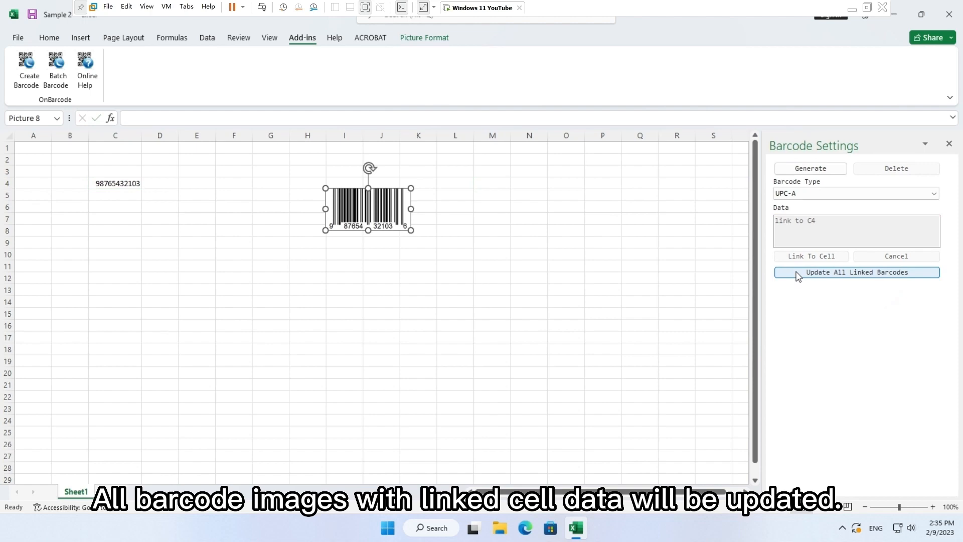
Step: Close the Excel window to return to the Windows desktop
left_click(856, 272)
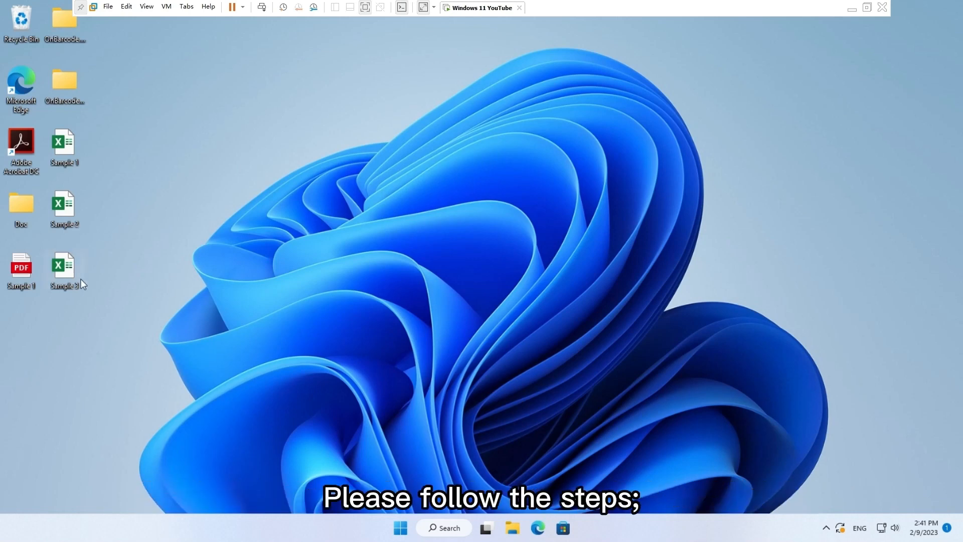
Step: Open the blank workbook in page layout view, choose B2 and show the OnBarcode commands
double_click(63, 270)
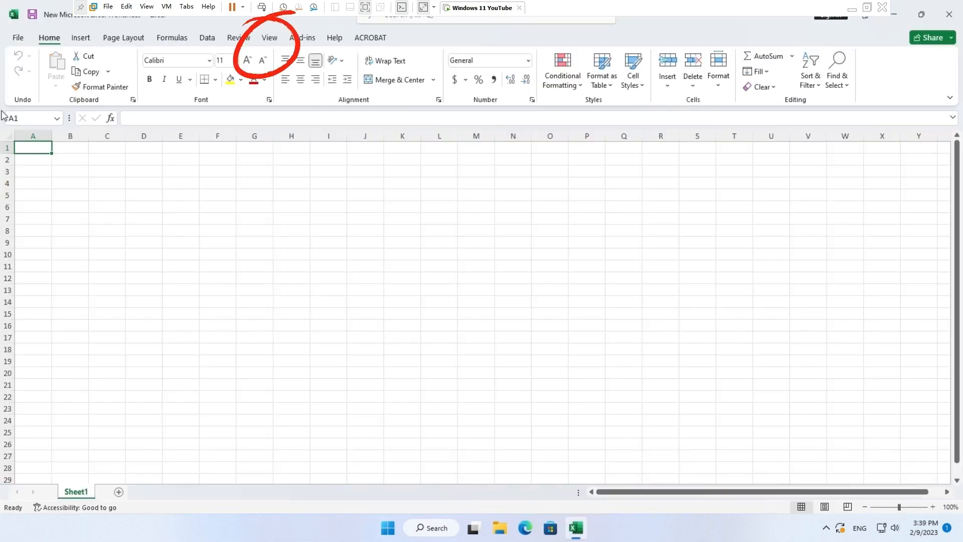
left_click(88, 70)
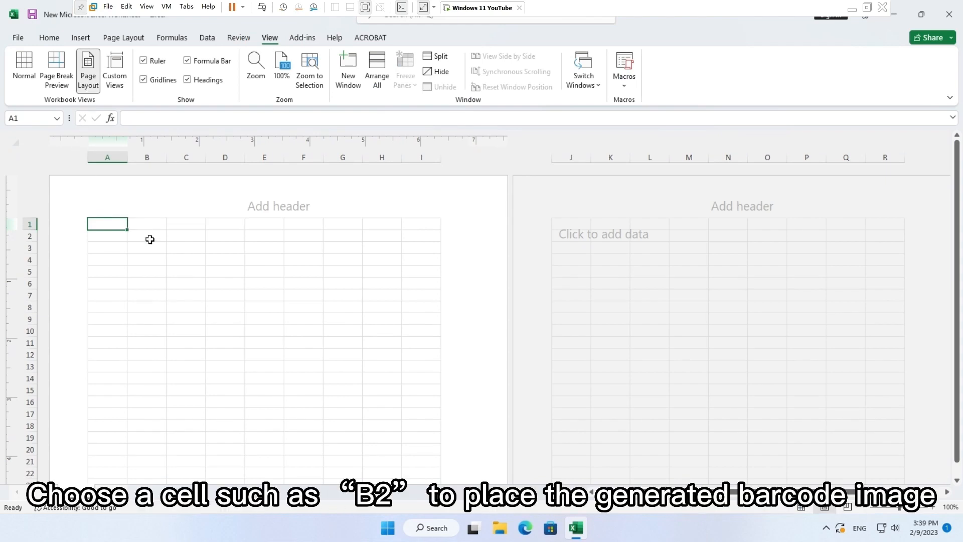
left_click(146, 236)
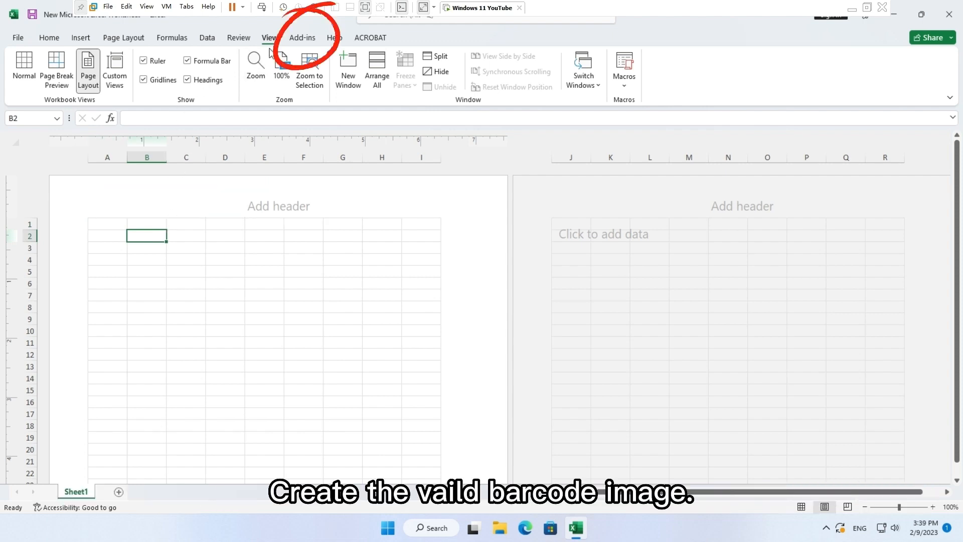
left_click(302, 37)
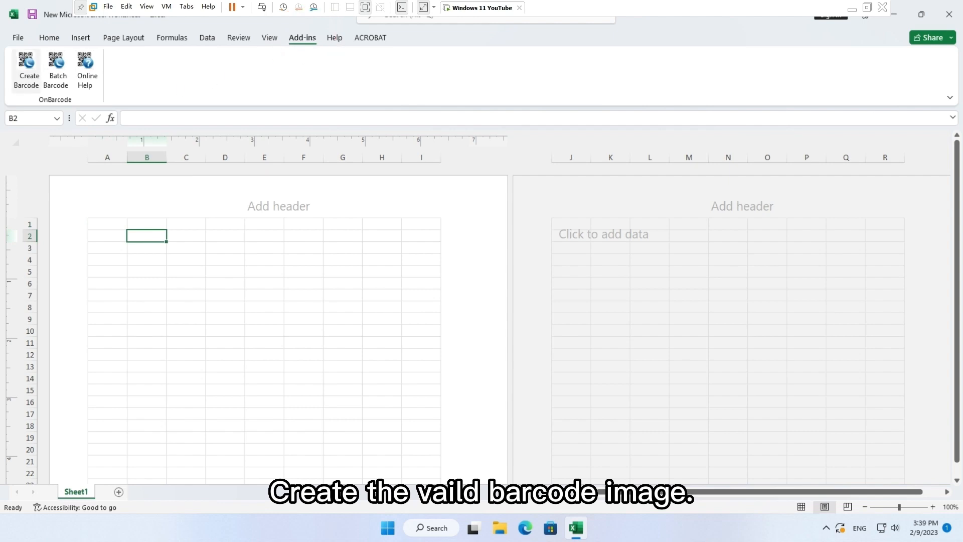
left_click(26, 67)
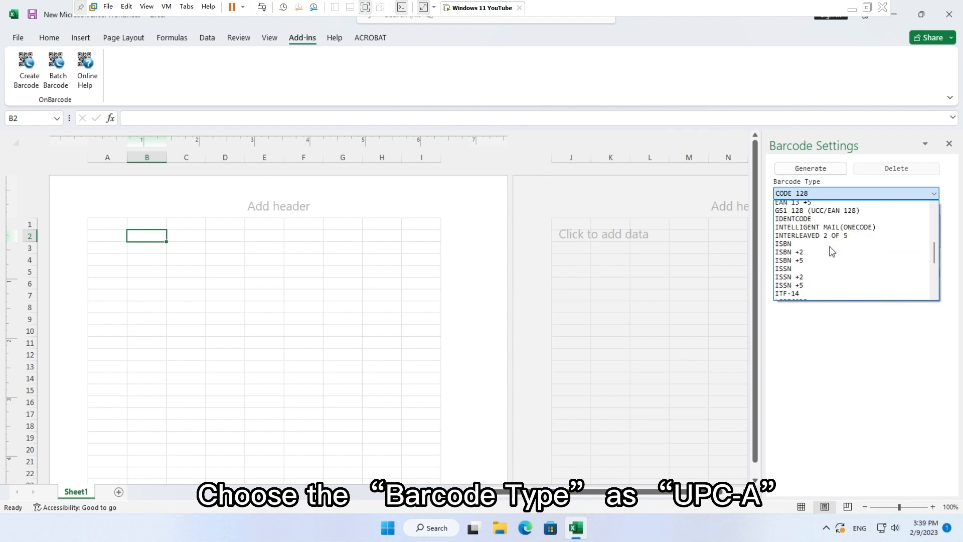
left_click(793, 192)
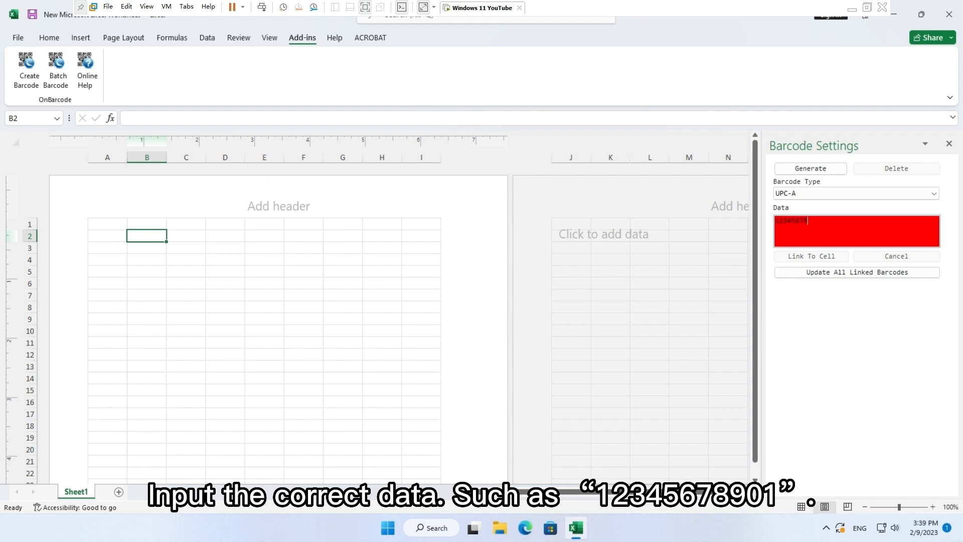
type("12345678901")
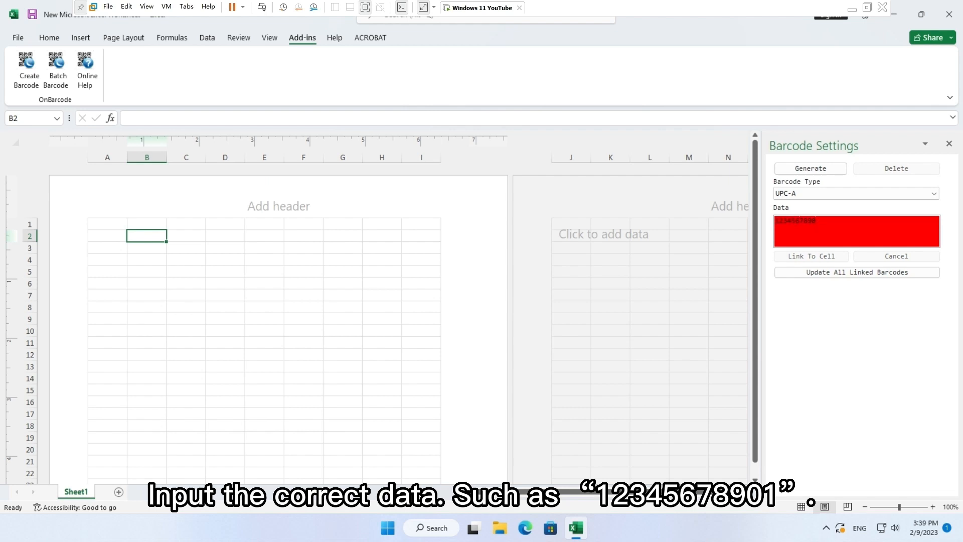
type("12345678901")
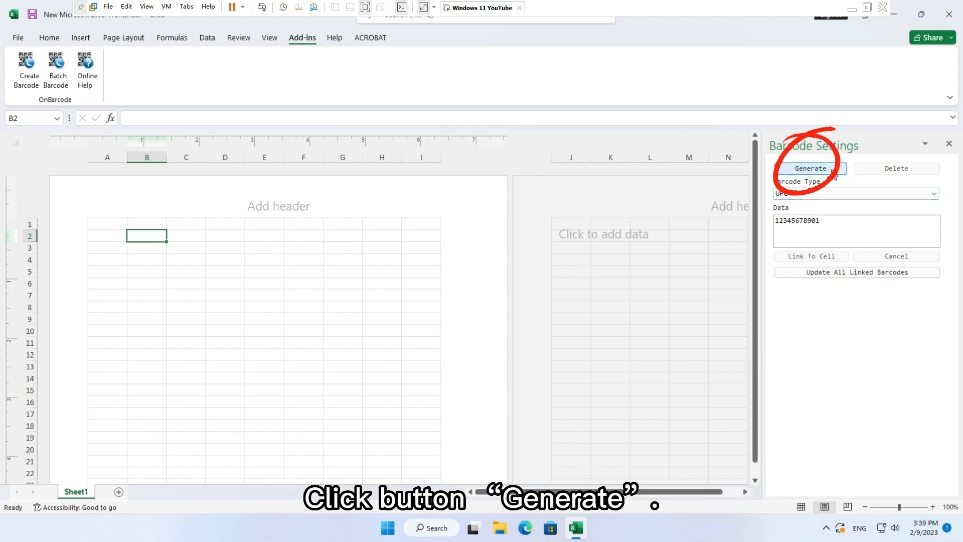
left_click(810, 168)
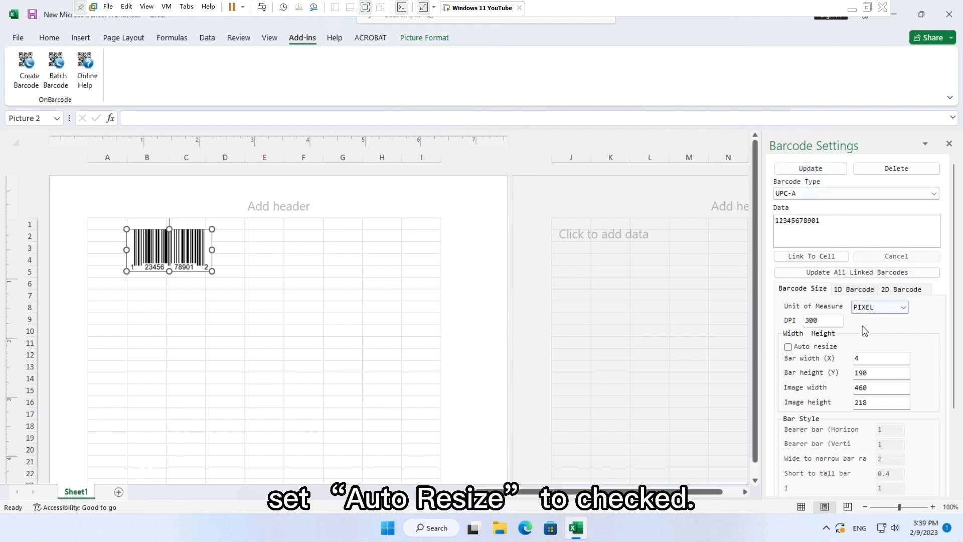
Step: Enable auto resize, set unit INCH, DPI 900, image width 2 and text margin 0.1
left_click(789, 346)
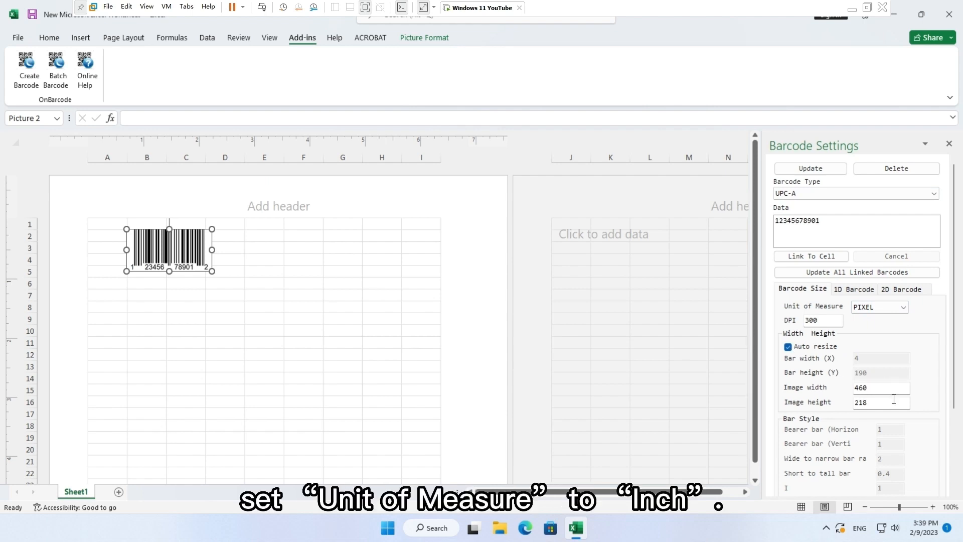
left_click(879, 307)
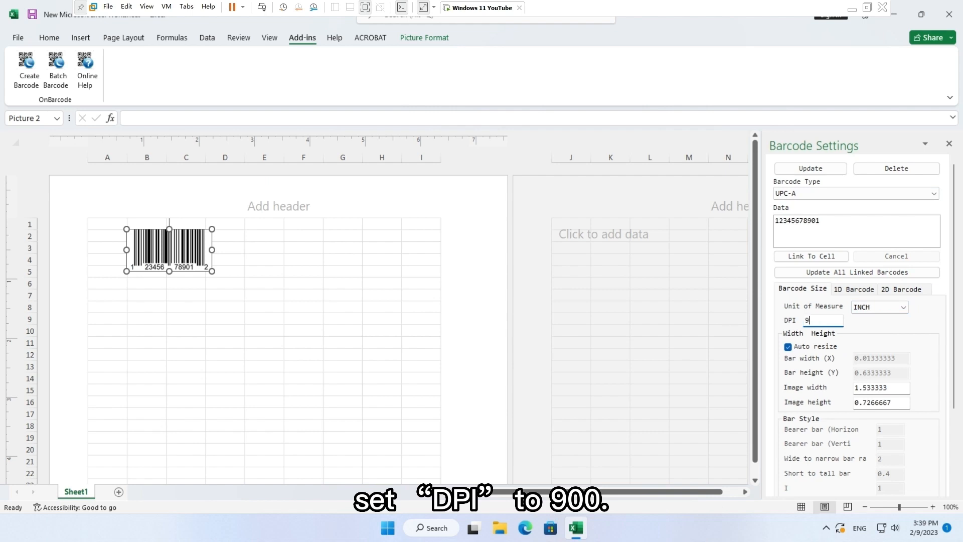
type("00")
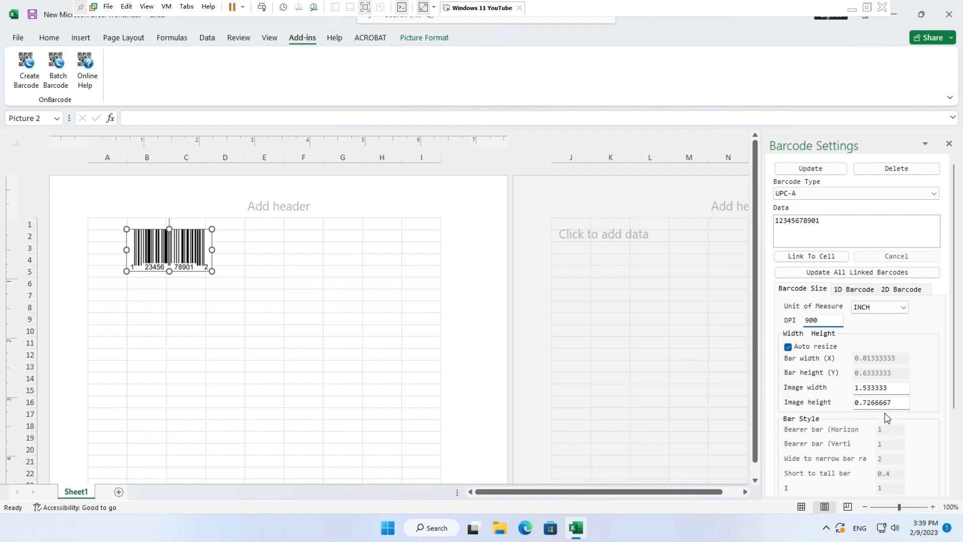
type("2")
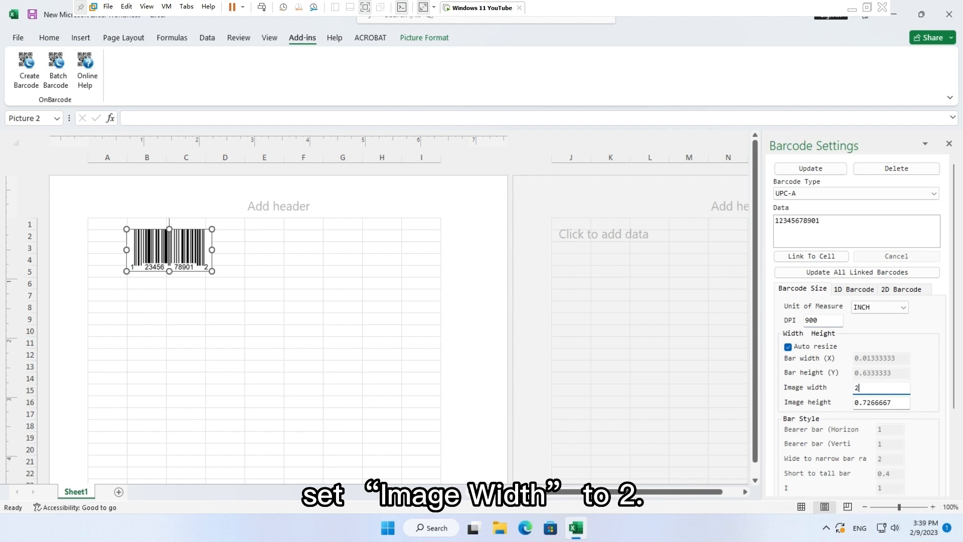
left_click(881, 403)
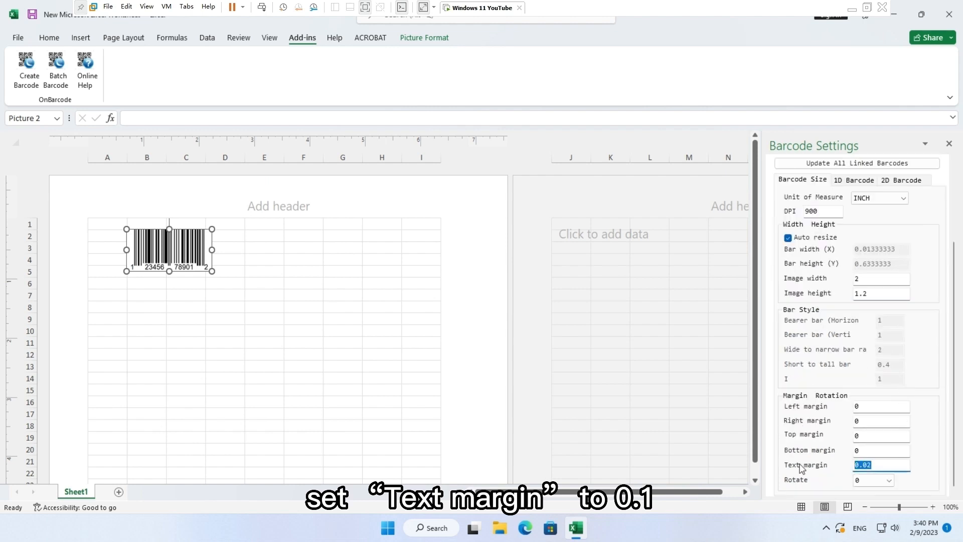
type("0.1")
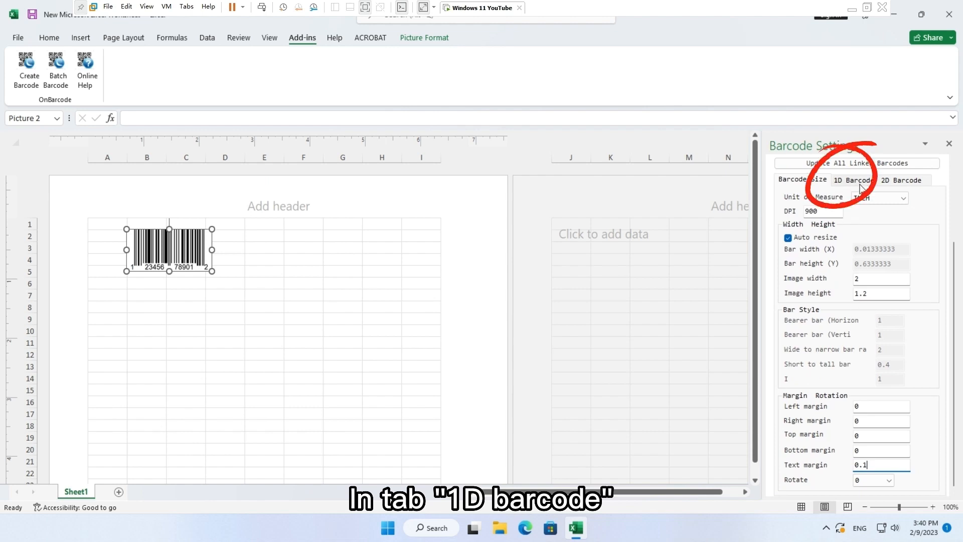
Step: Set the 1D bar alignment to left and update the barcode with the new settings
left_click(853, 180)
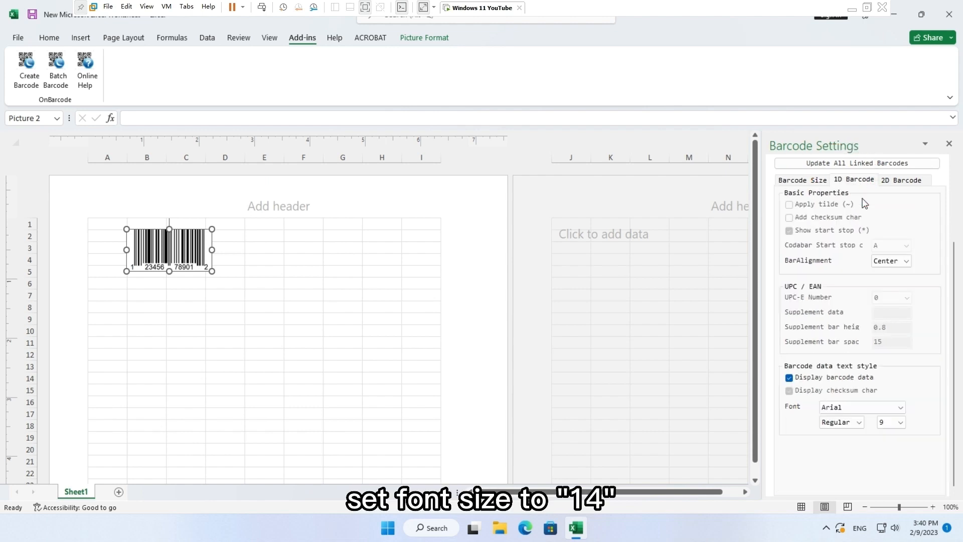
left_click(901, 422)
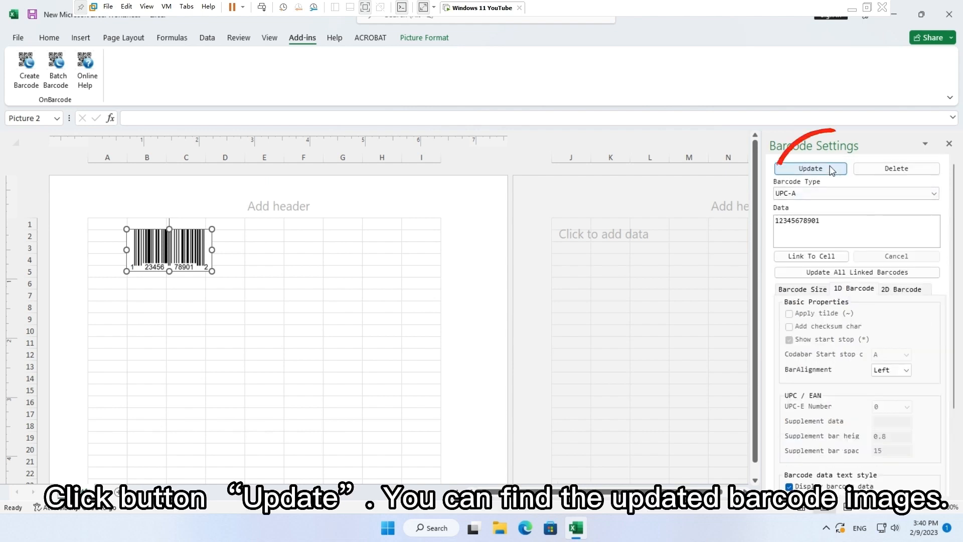
left_click(810, 168)
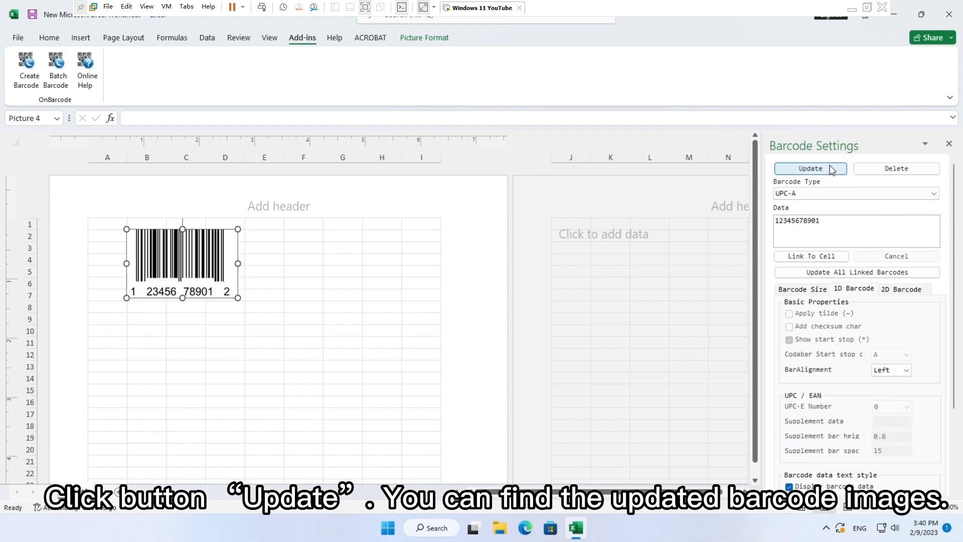
left_click(810, 168)
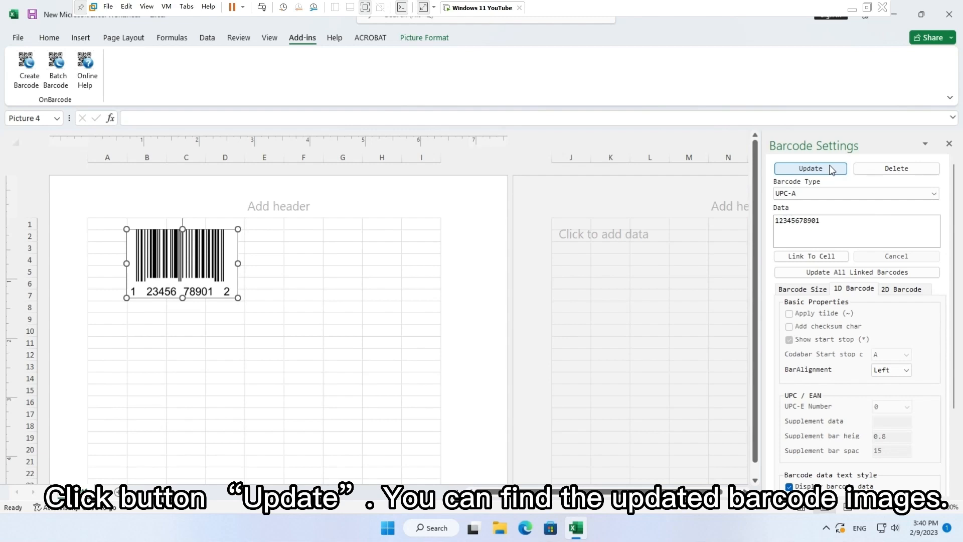
left_click(809, 168)
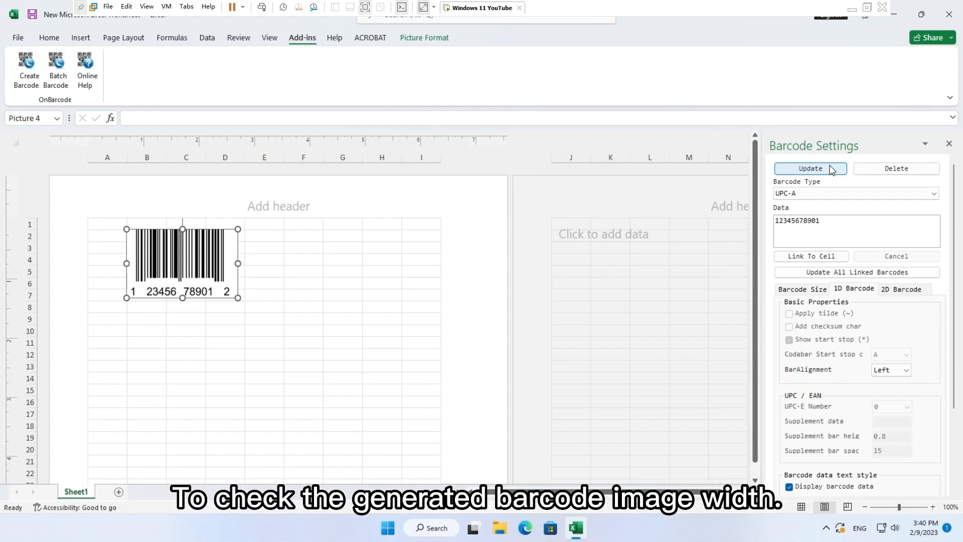
mouse_move(829, 170)
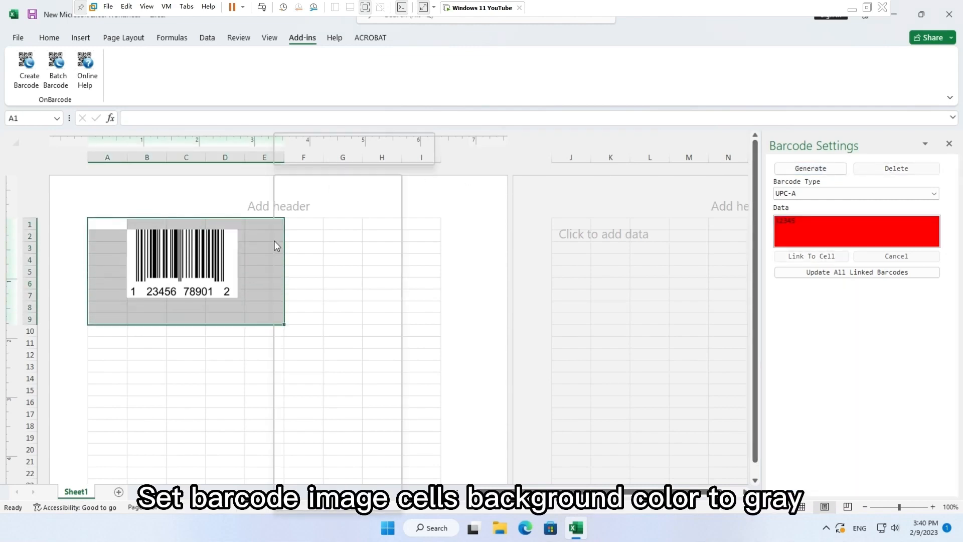
Step: Fill cells A1:E9 with gray and save the sheet as an Adobe PDF on the desktop
left_click(335, 155)
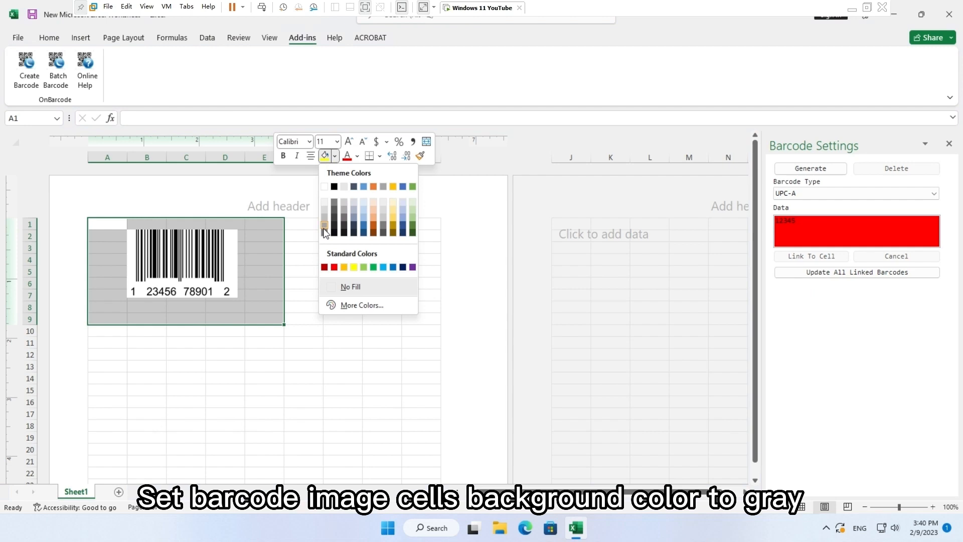
left_click(324, 224)
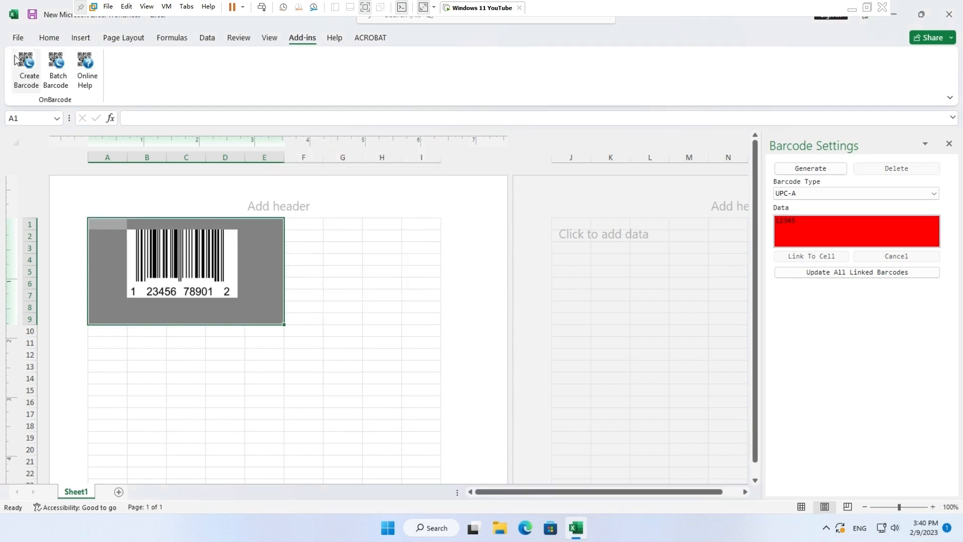
left_click(108, 7)
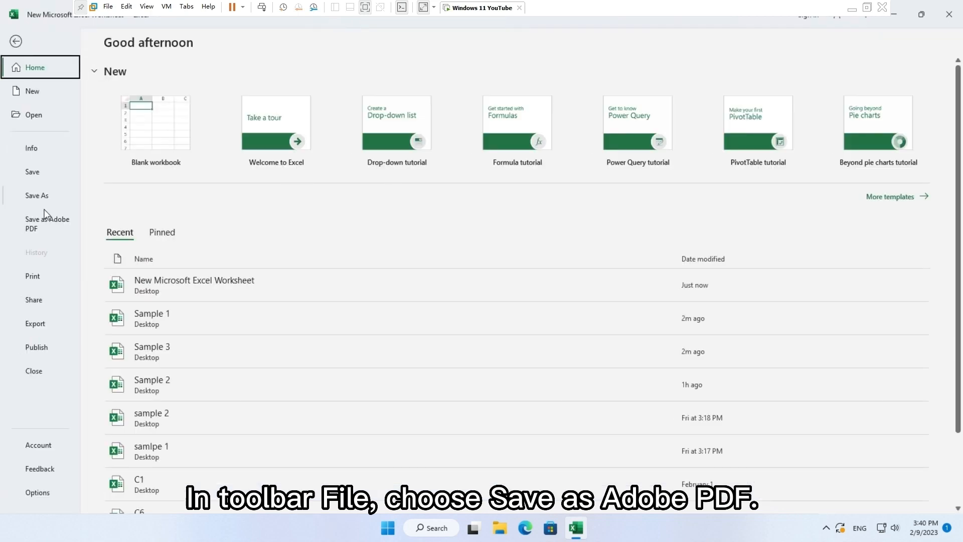
left_click(47, 223)
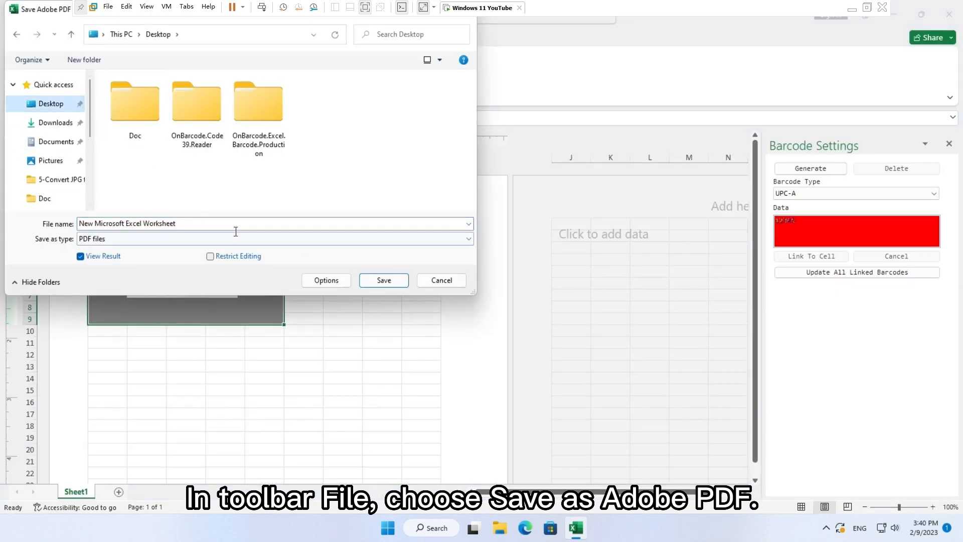
left_click(382, 280)
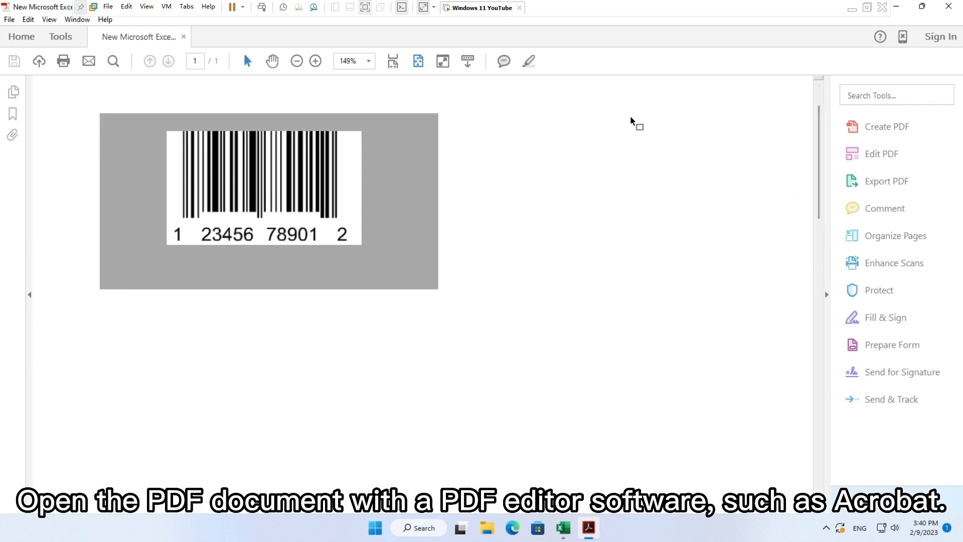
Step: Use Acrobat's Measuring Tool to measure the exported barcode's width
left_click(60, 36)
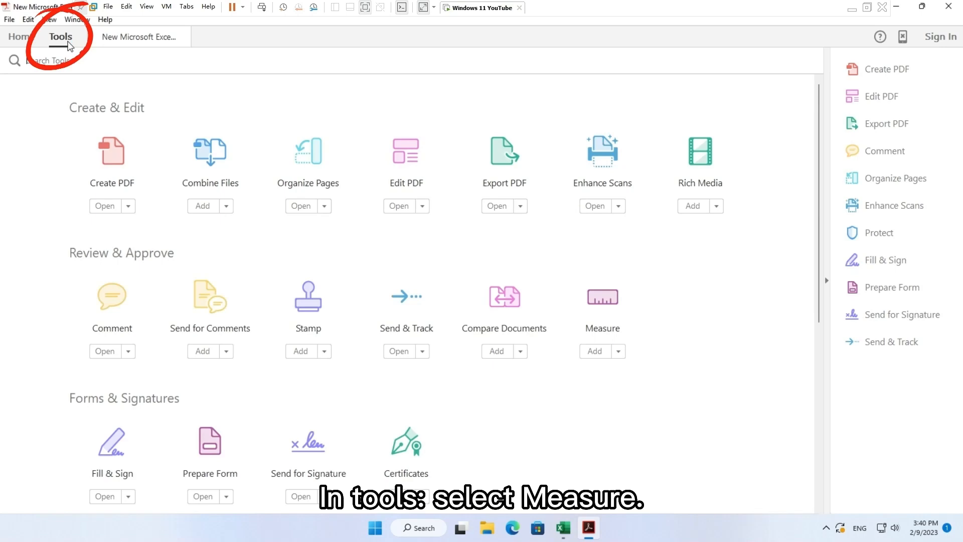
left_click(594, 351)
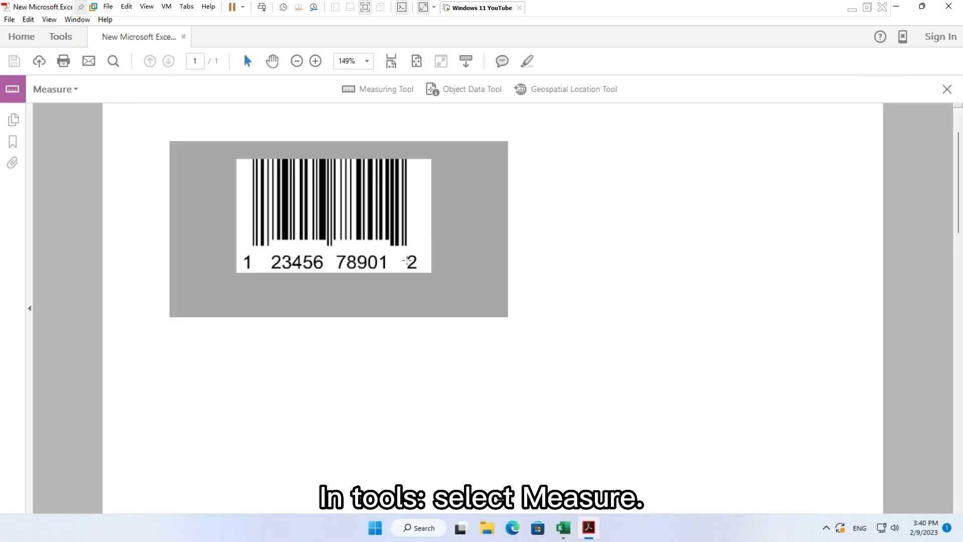
left_click(385, 89)
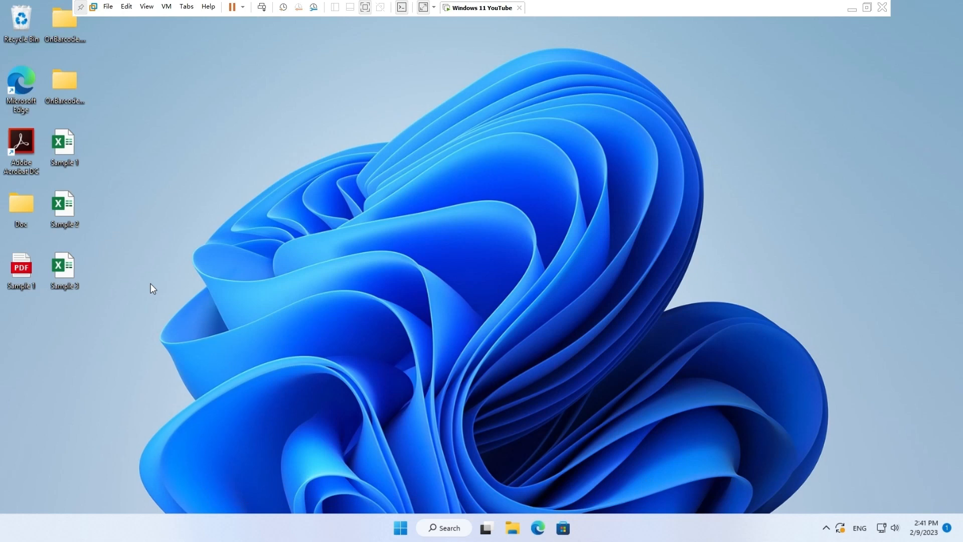
Step: In Sample 3, target cell J9 and set the barcode type to UPC-A
double_click(65, 263)
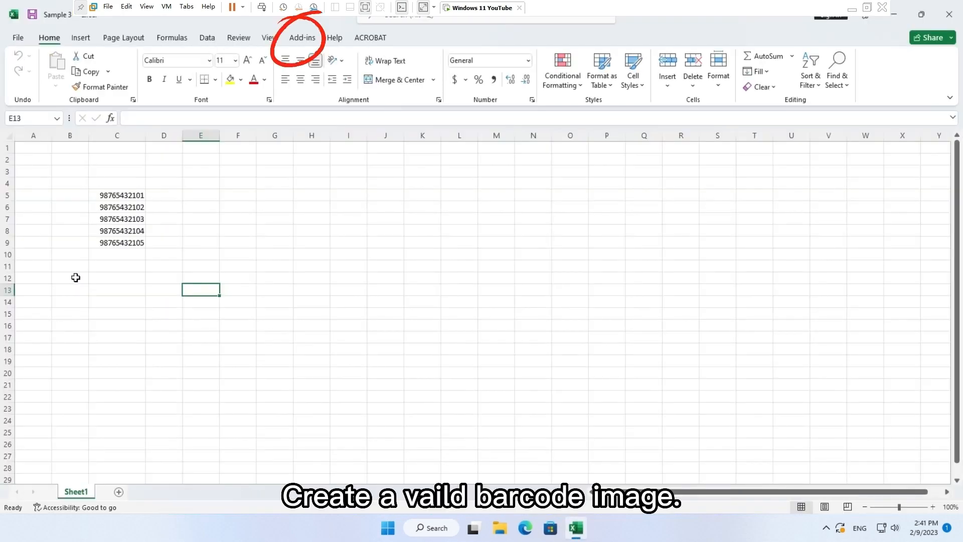
left_click(302, 37)
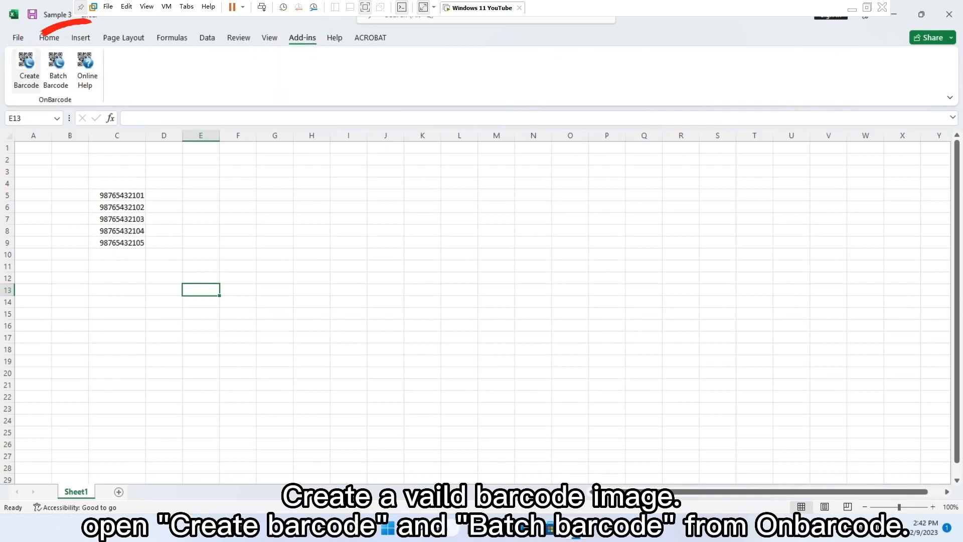
left_click(26, 70)
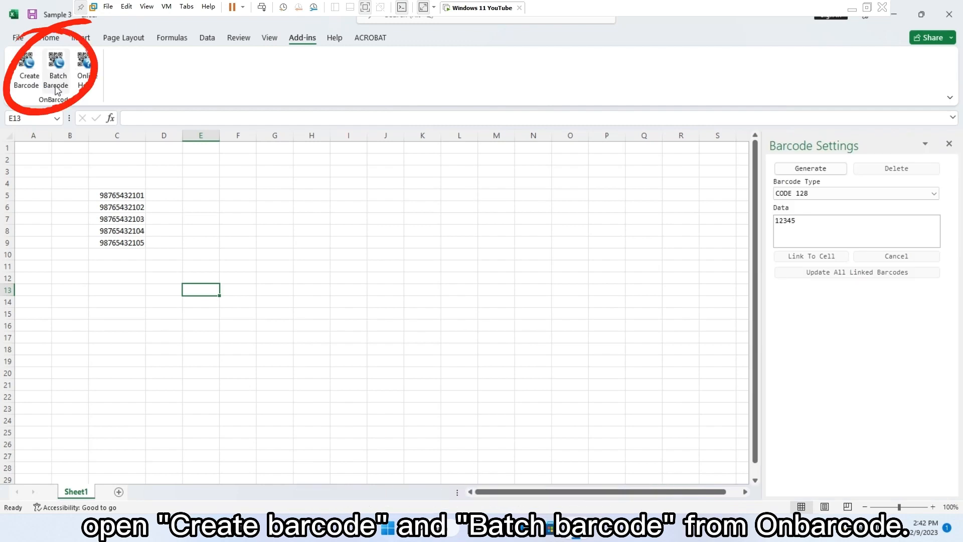
left_click(55, 67)
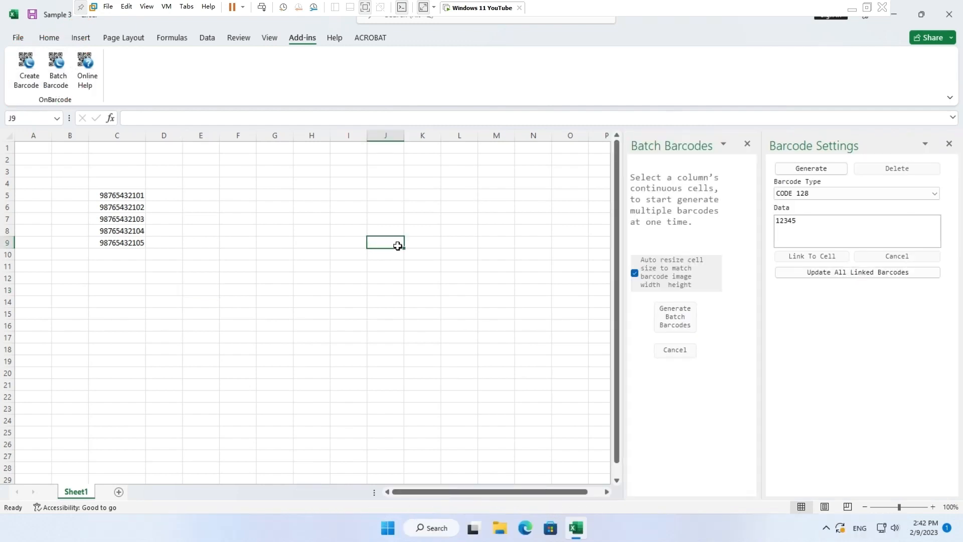
left_click(855, 192)
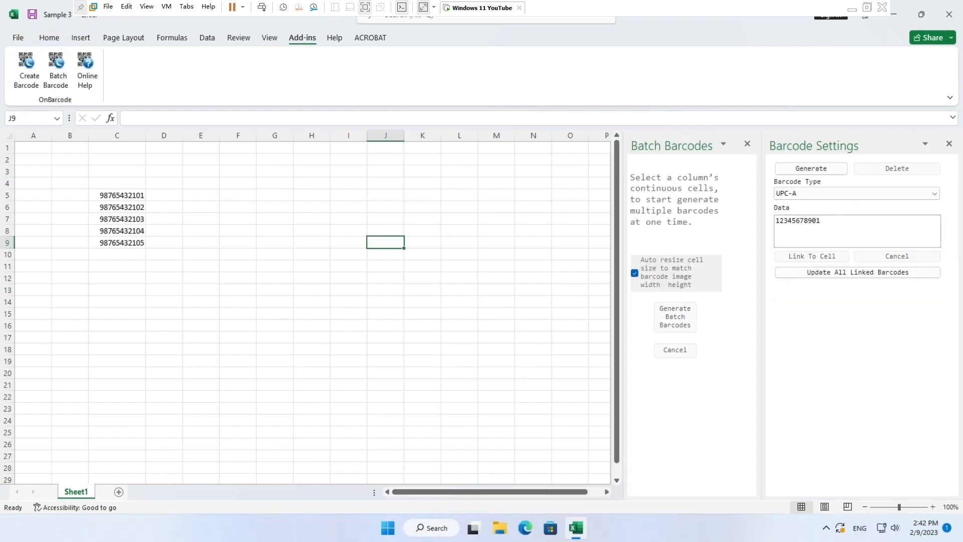
Step: Generate the UPC-A barcode, then batch-generate barcodes for C5:C9 starting at F5
left_click(811, 169)
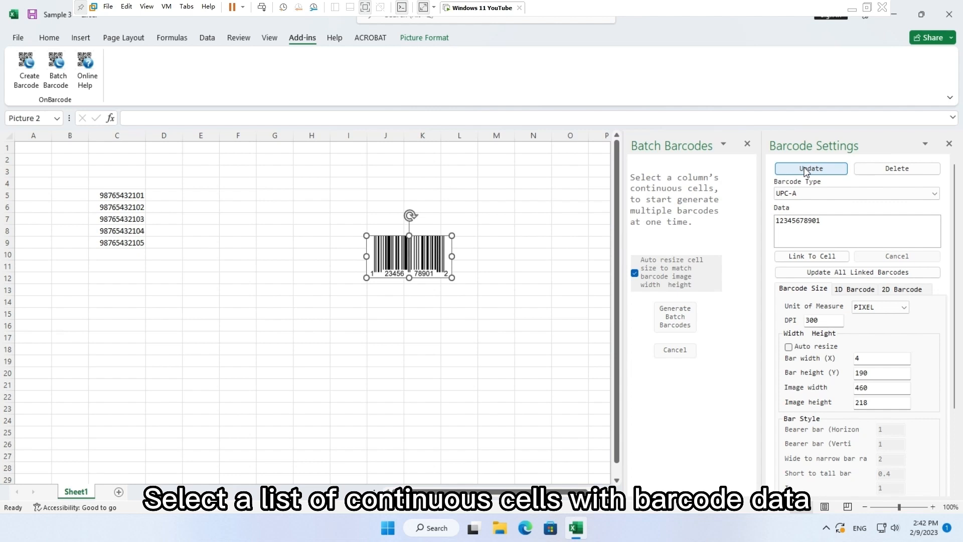
left_click_drag(116, 195, 117, 241)
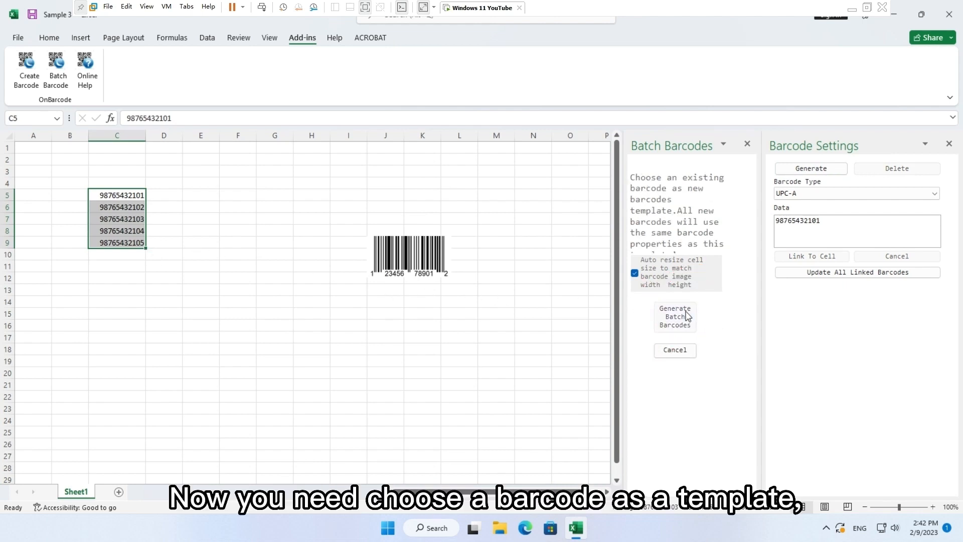
left_click(408, 256)
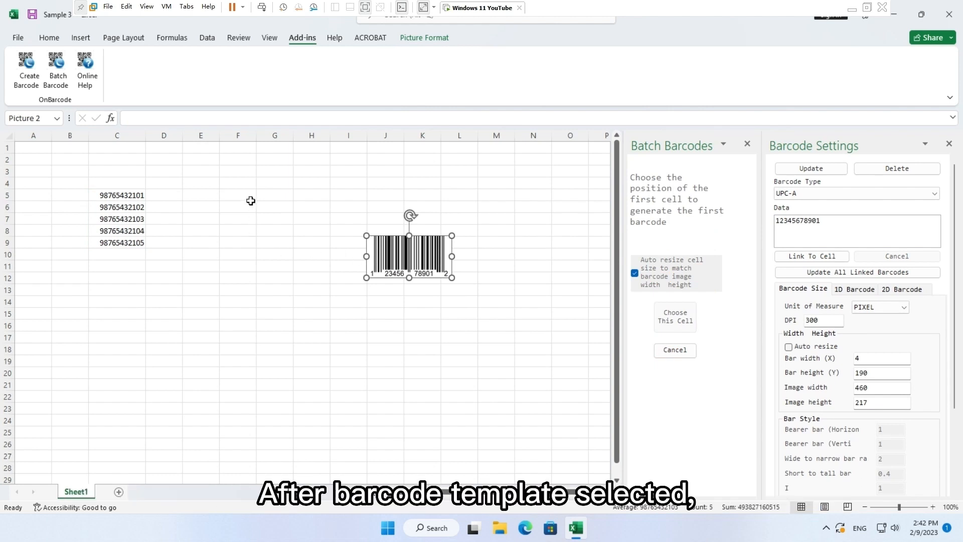
left_click(237, 195)
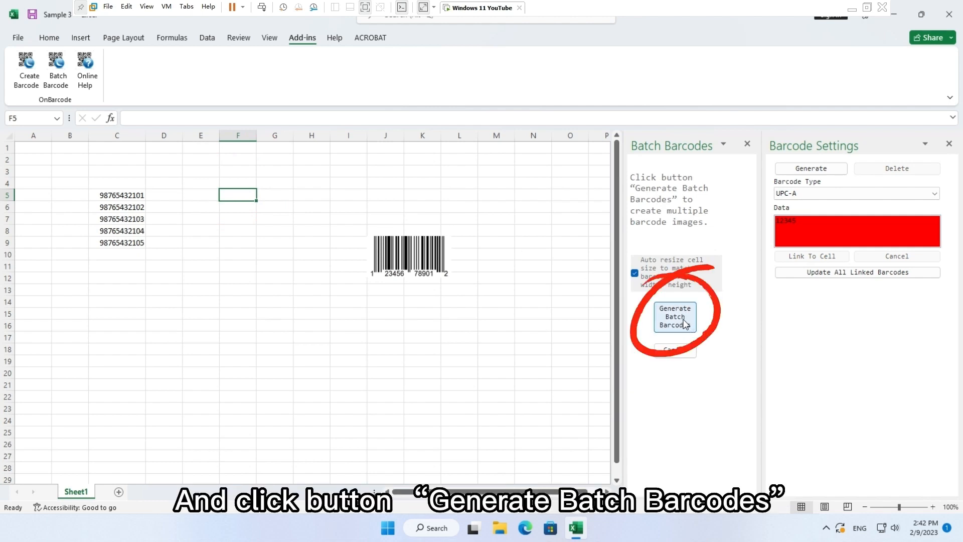
left_click(675, 316)
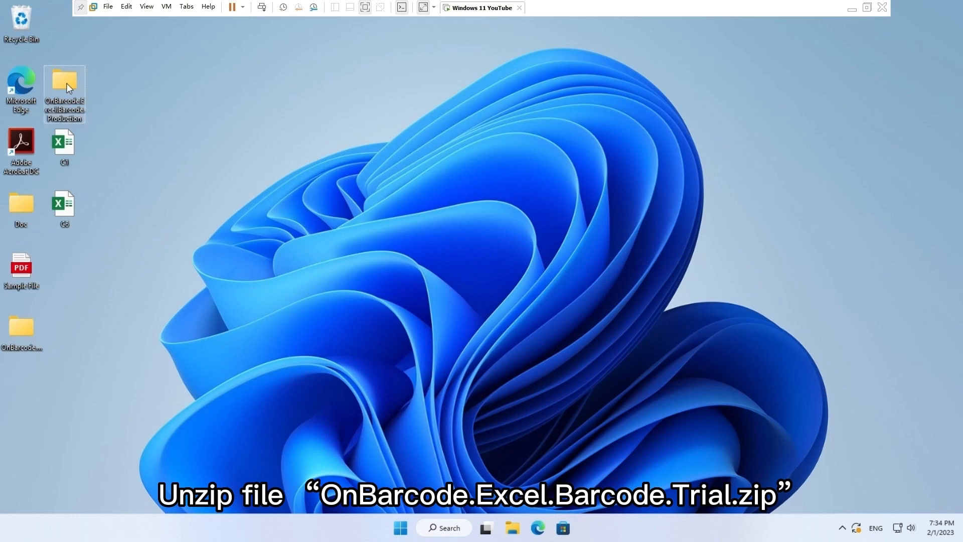
Step: Launch the add-in setup from the Excel 2021 64-bit folder of the download
double_click(64, 92)
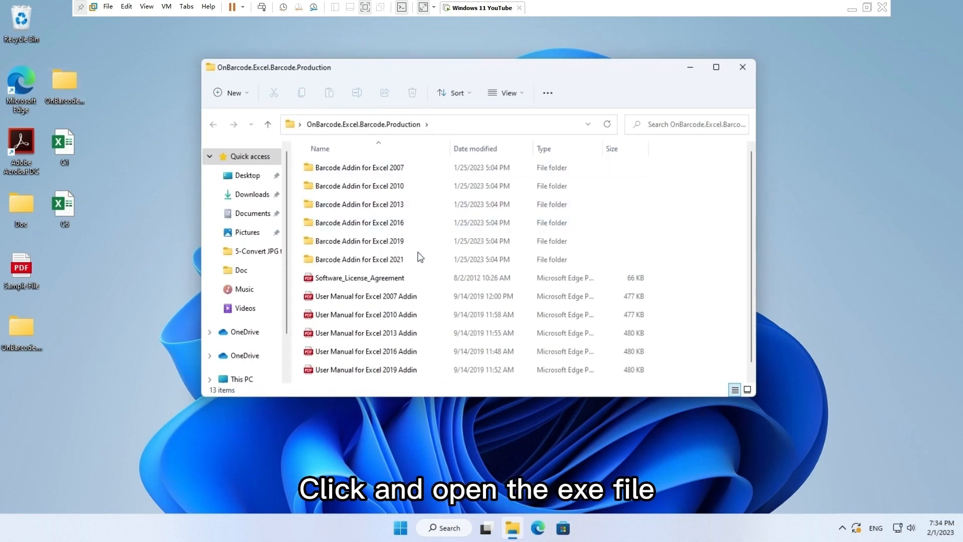
double_click(361, 259)
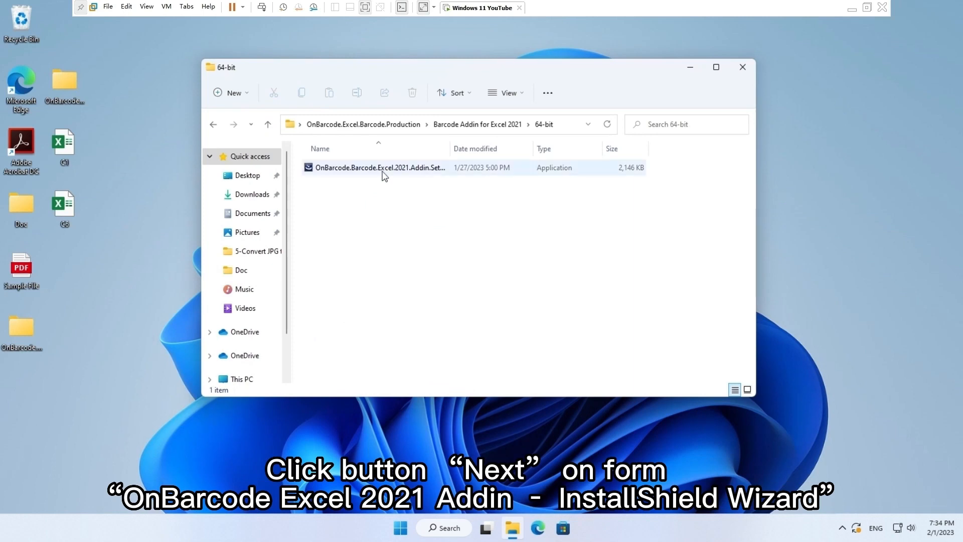
double_click(379, 168)
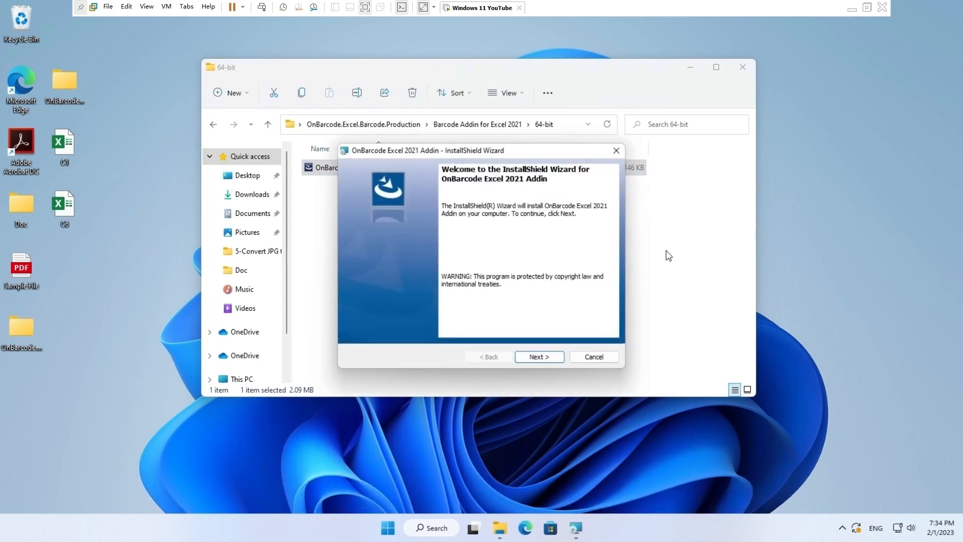
Step: Run the InstallShield Wizard through Next, Install, Yes and Finish
left_click(539, 356)
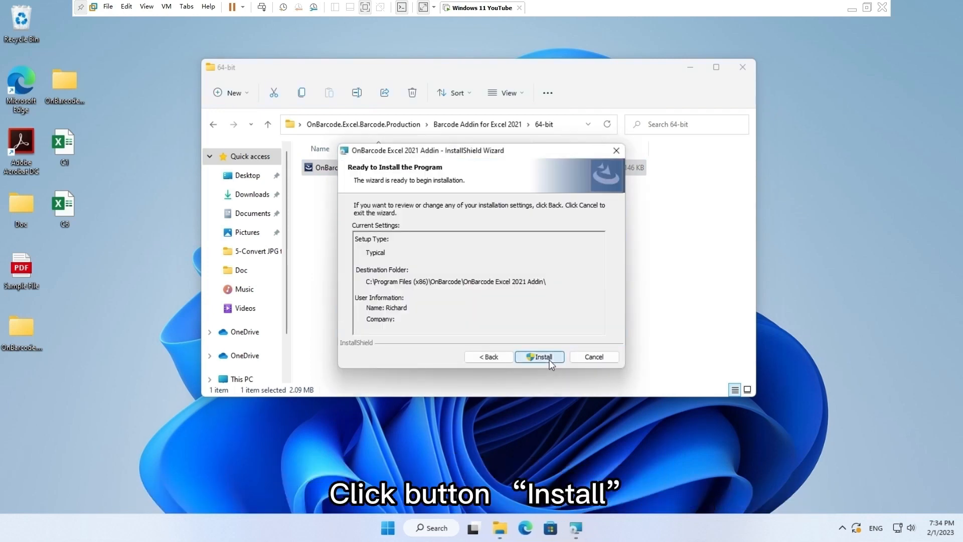
left_click(538, 358)
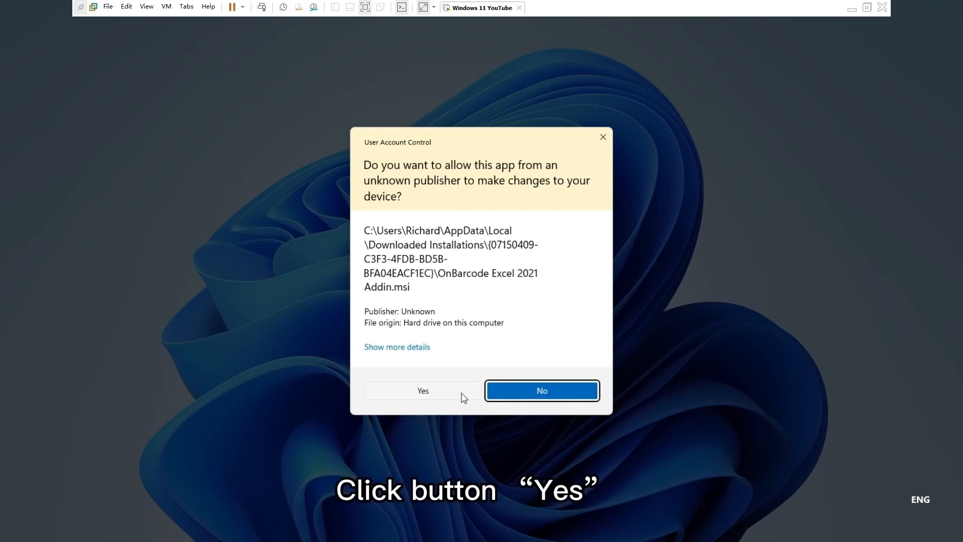
left_click(423, 390)
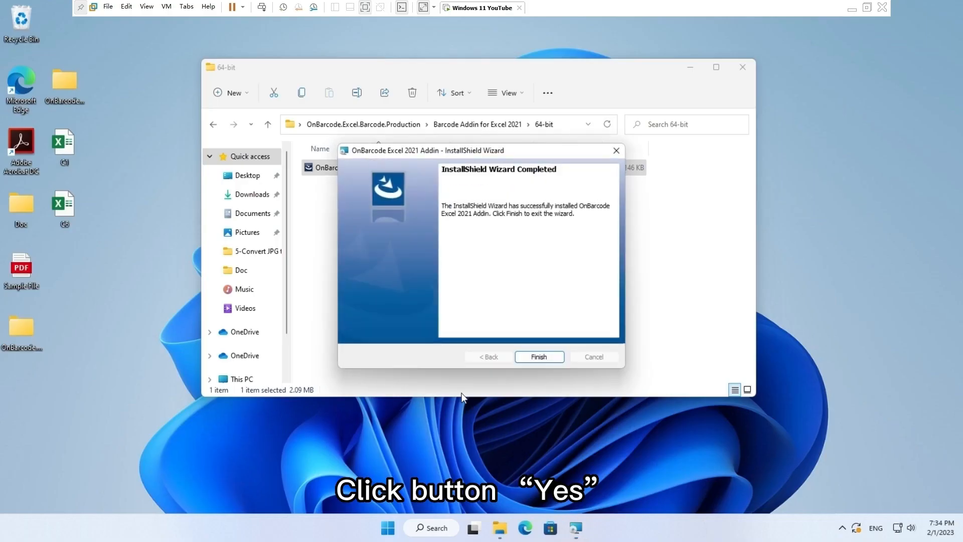
left_click(539, 357)
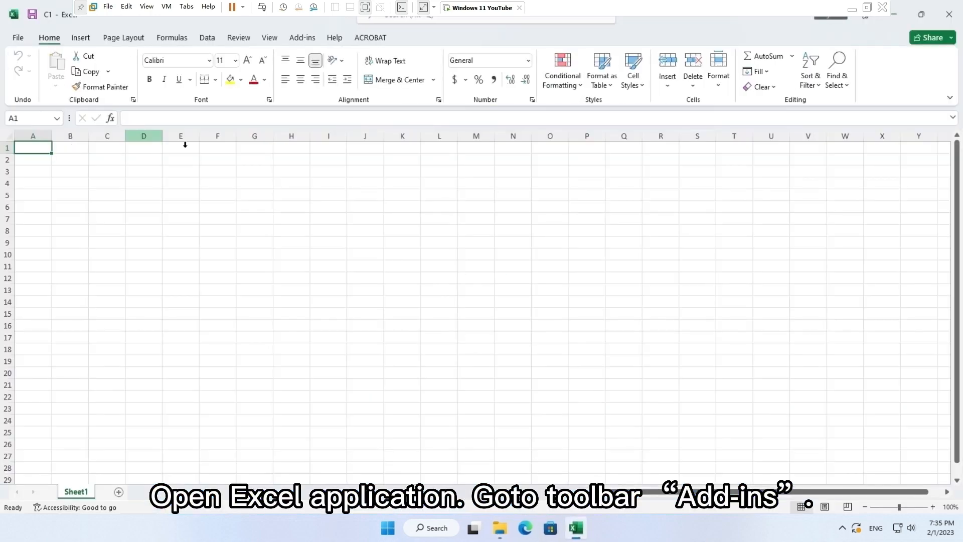
Step: Confirm the OnBarcode group on the Add-ins tab, then close Excel
left_click(302, 37)
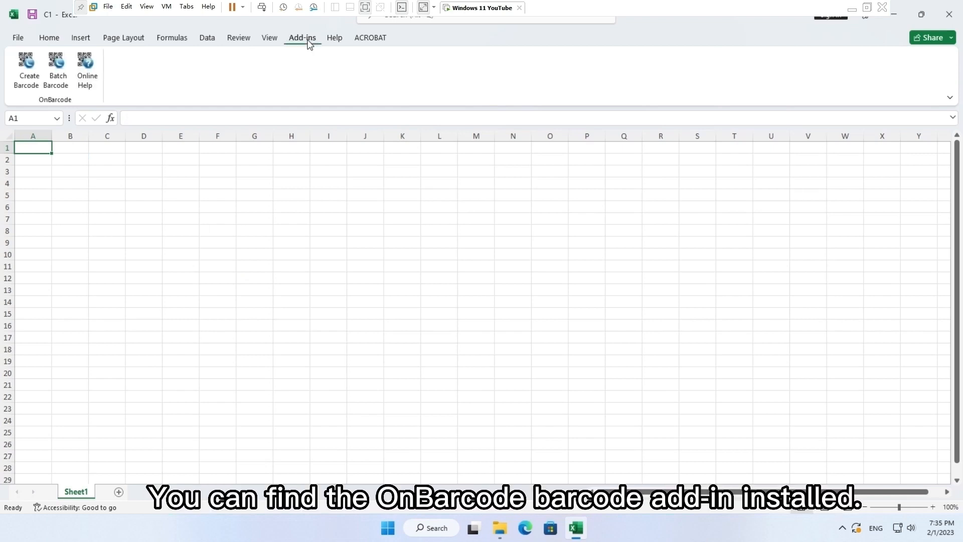
mouse_move(89, 102)
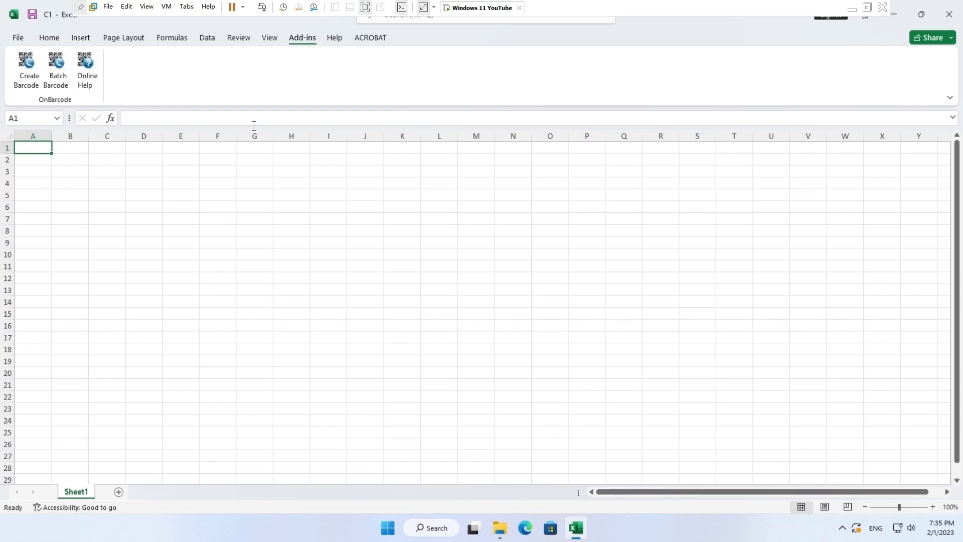
left_click(852, 7)
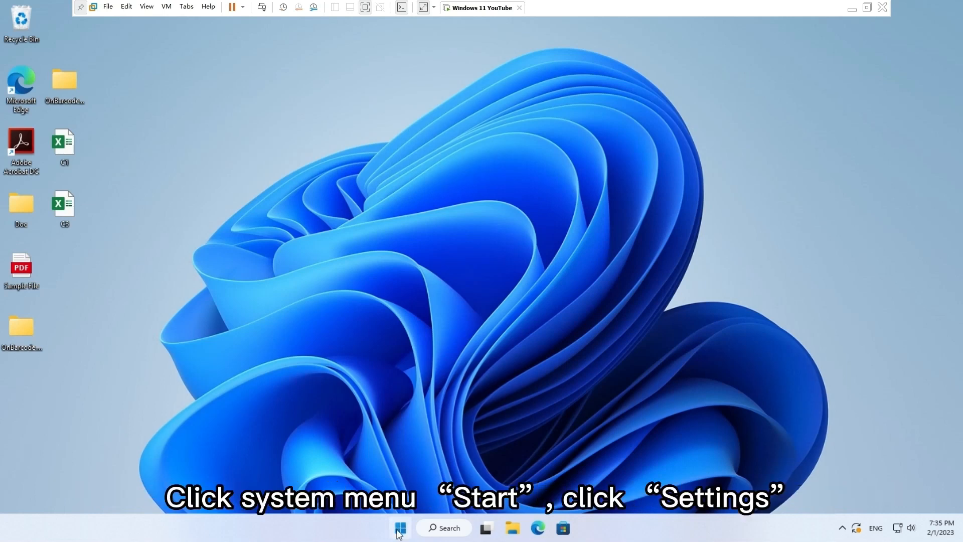
Step: Reach Apps & features in Windows Settings from the Start menu
left_click(398, 526)
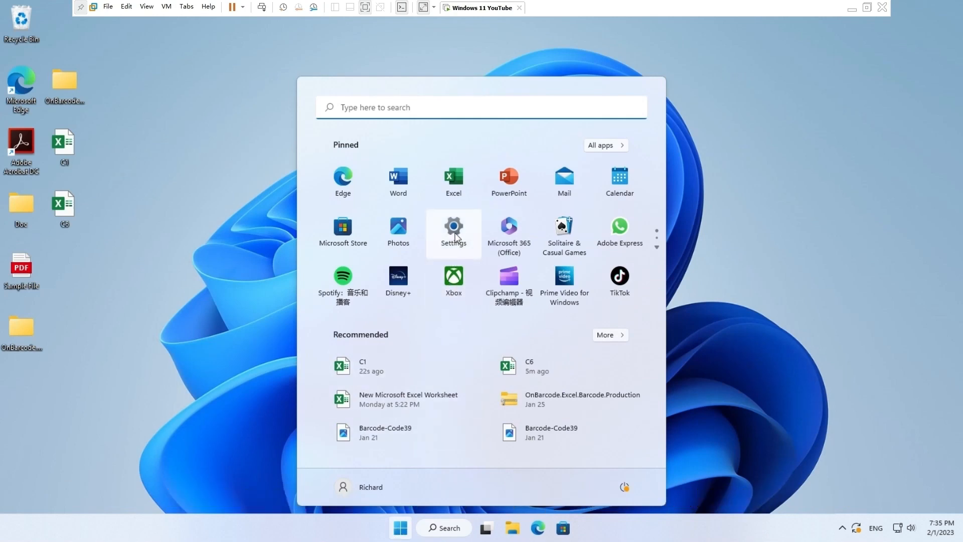
left_click(454, 227)
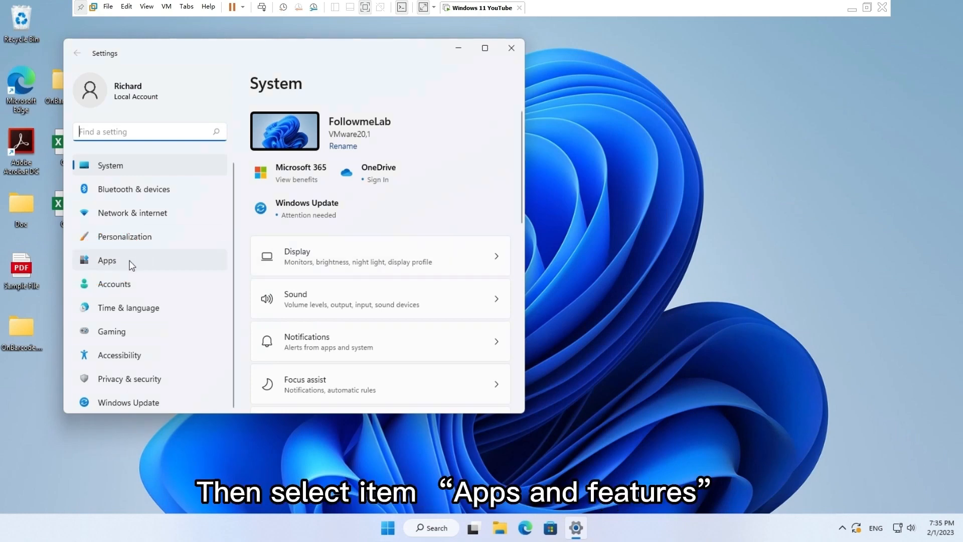
left_click(108, 260)
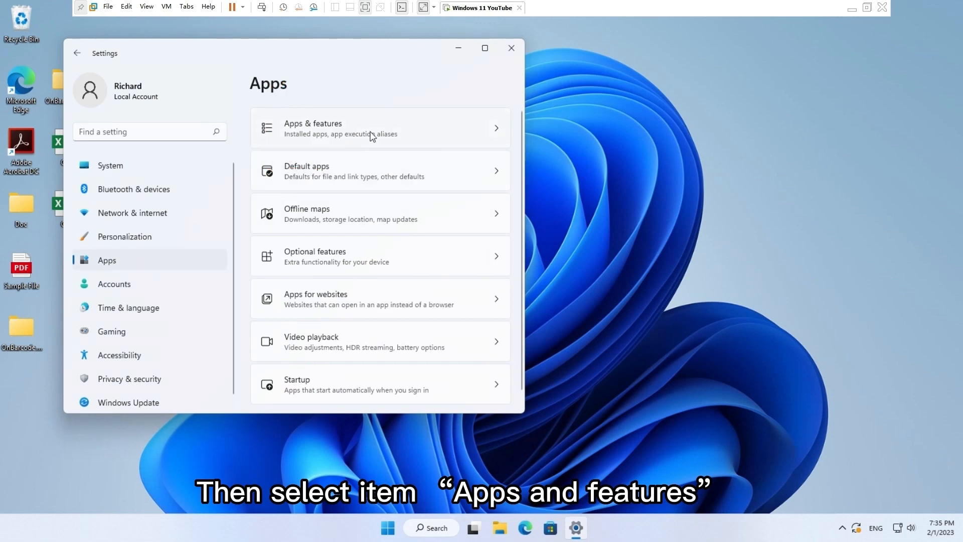
left_click(313, 127)
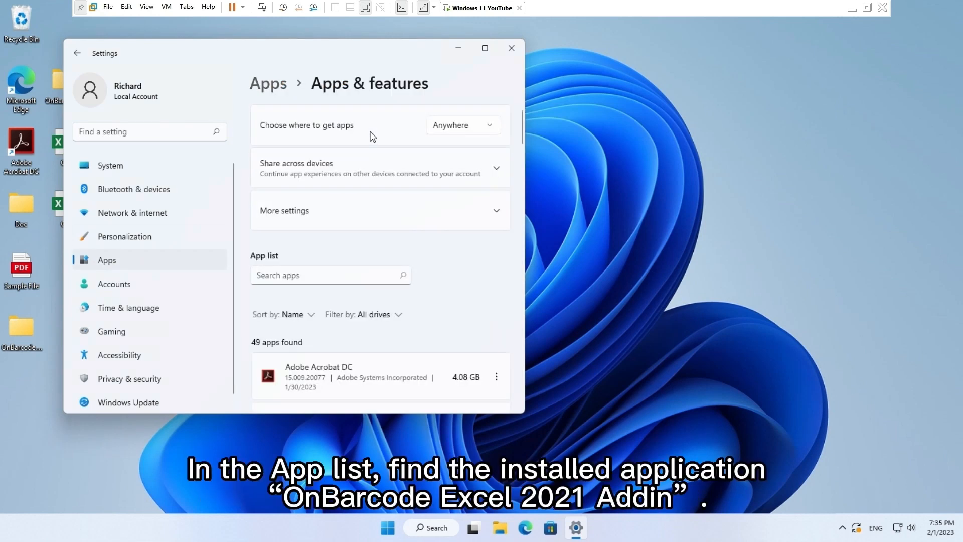
Step: Uninstall the OnBarcode Excel 2021 Addin from the list and close Settings
scroll("down", 3)
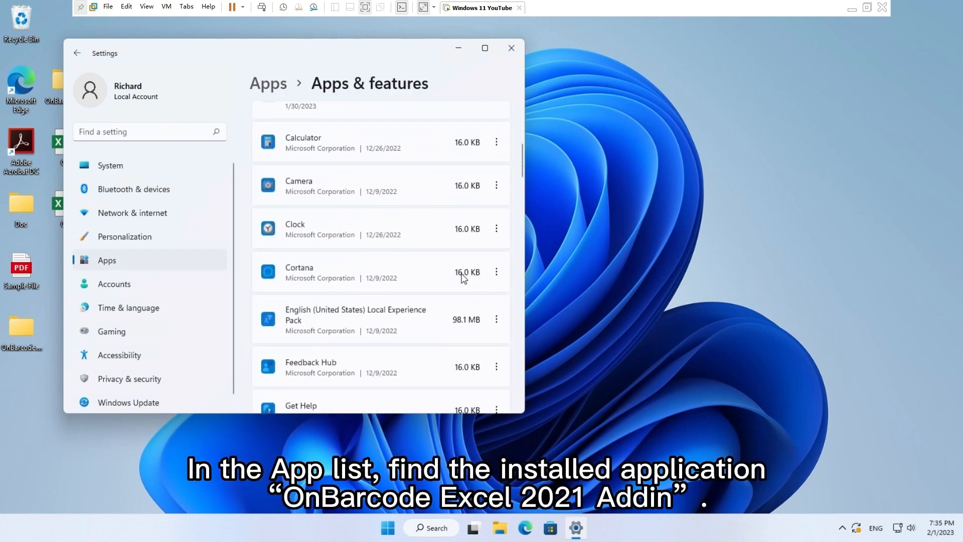
scroll("down", 3)
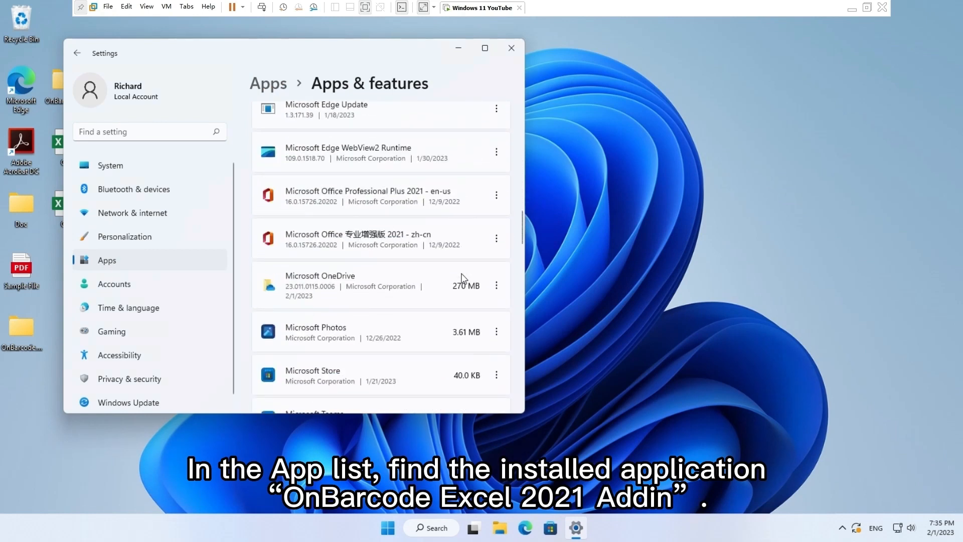
scroll("down", 3)
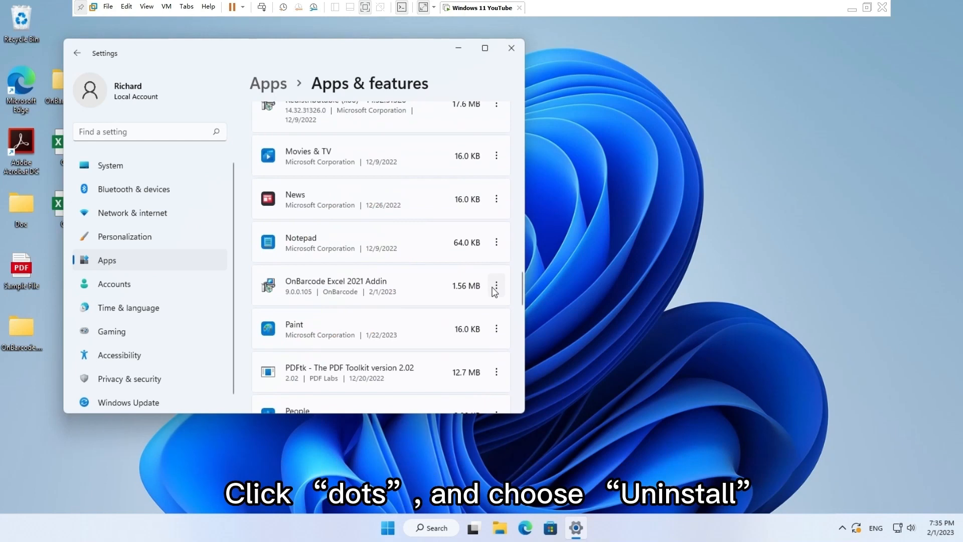
left_click(497, 285)
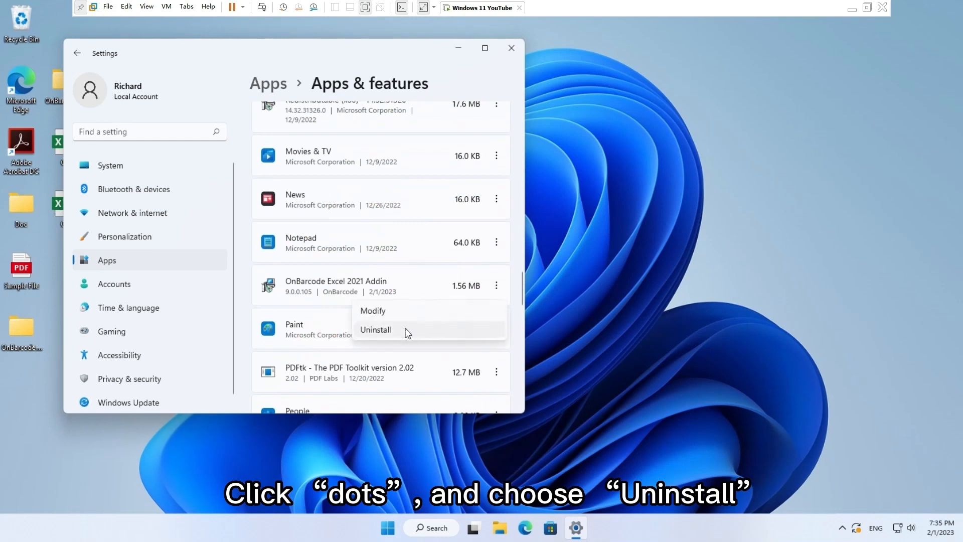
left_click(375, 329)
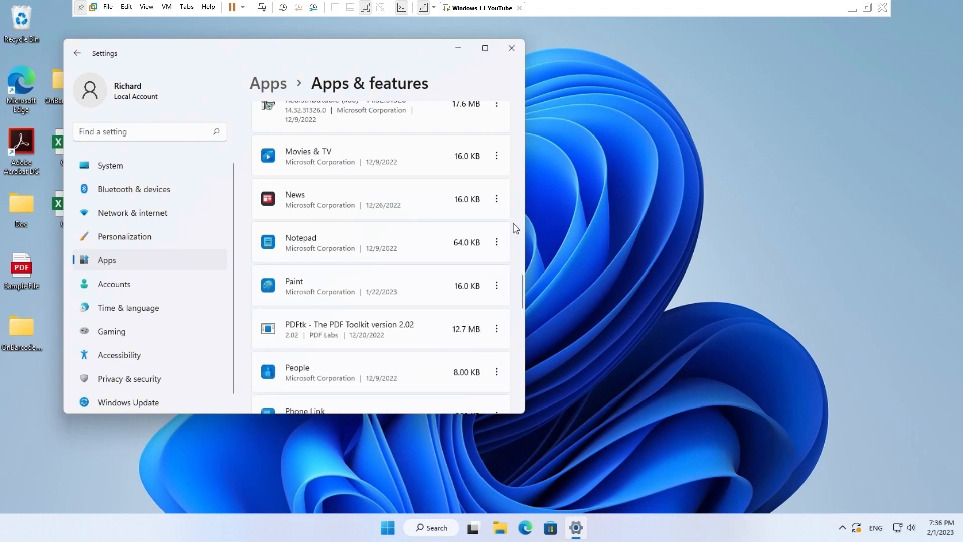
left_click(510, 48)
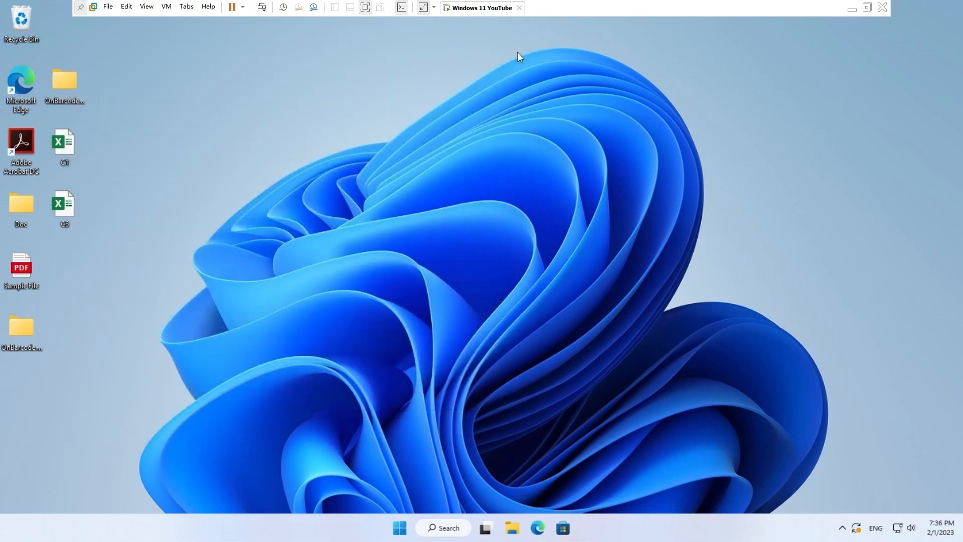